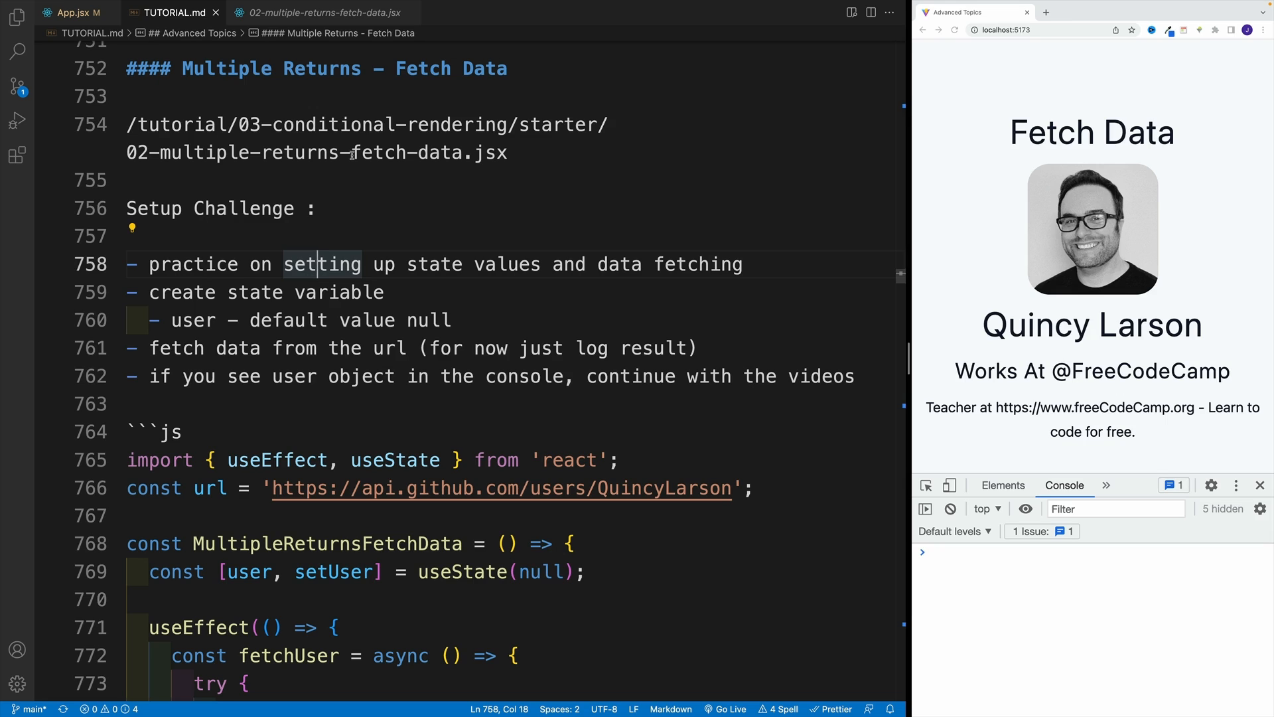
pyautogui.moveTo(382, 109)
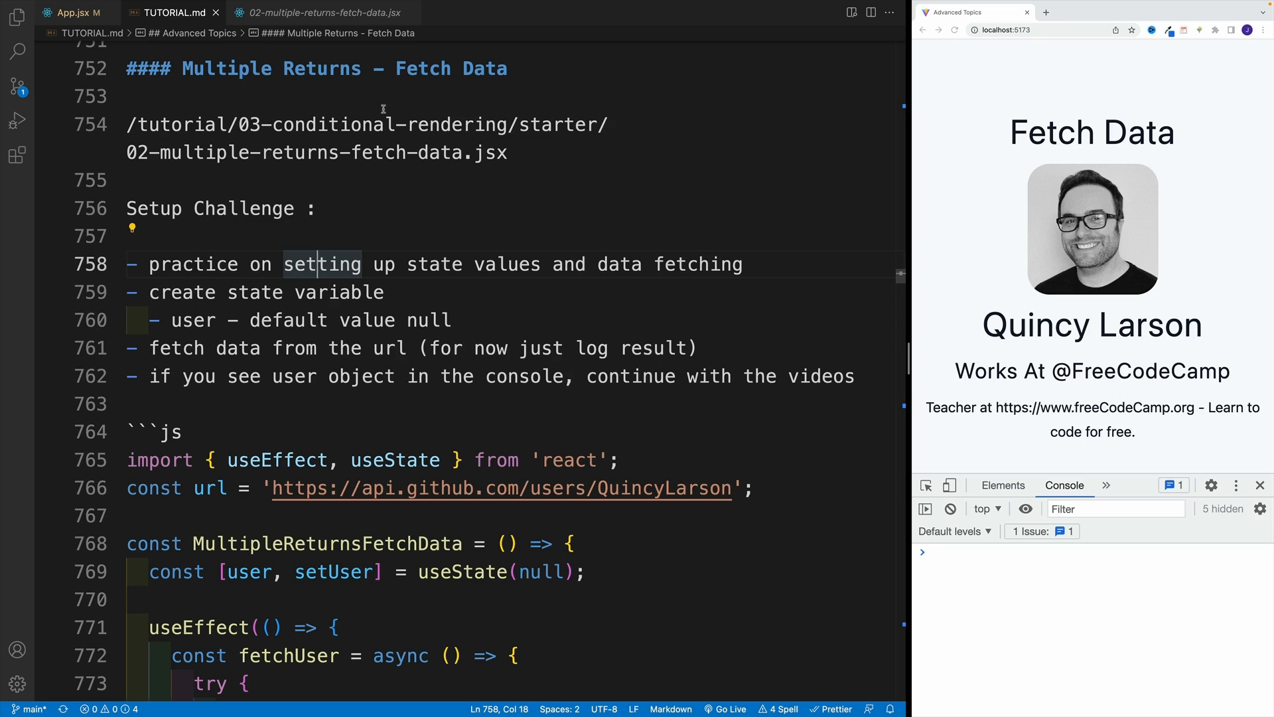
pyautogui.moveTo(393, 171)
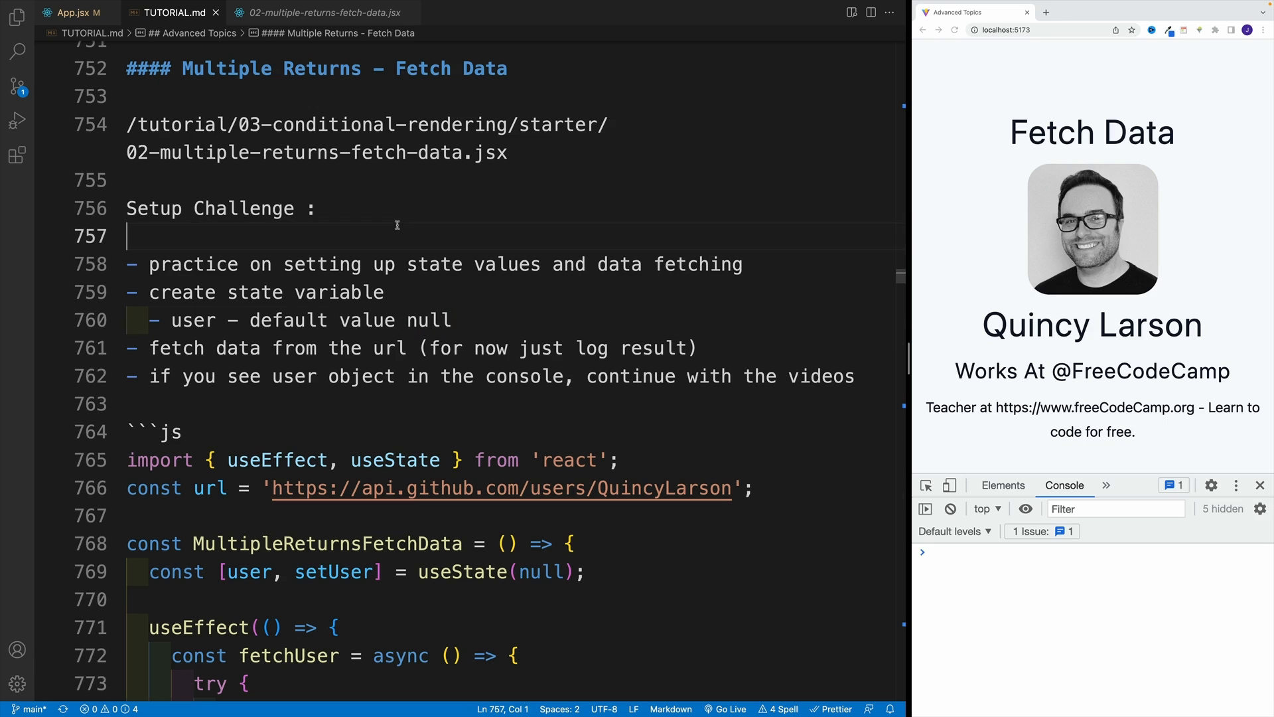
# Review App.jsx, highlighting the Starter import to confirm Starter and Final both render.
pyautogui.click(72, 12)
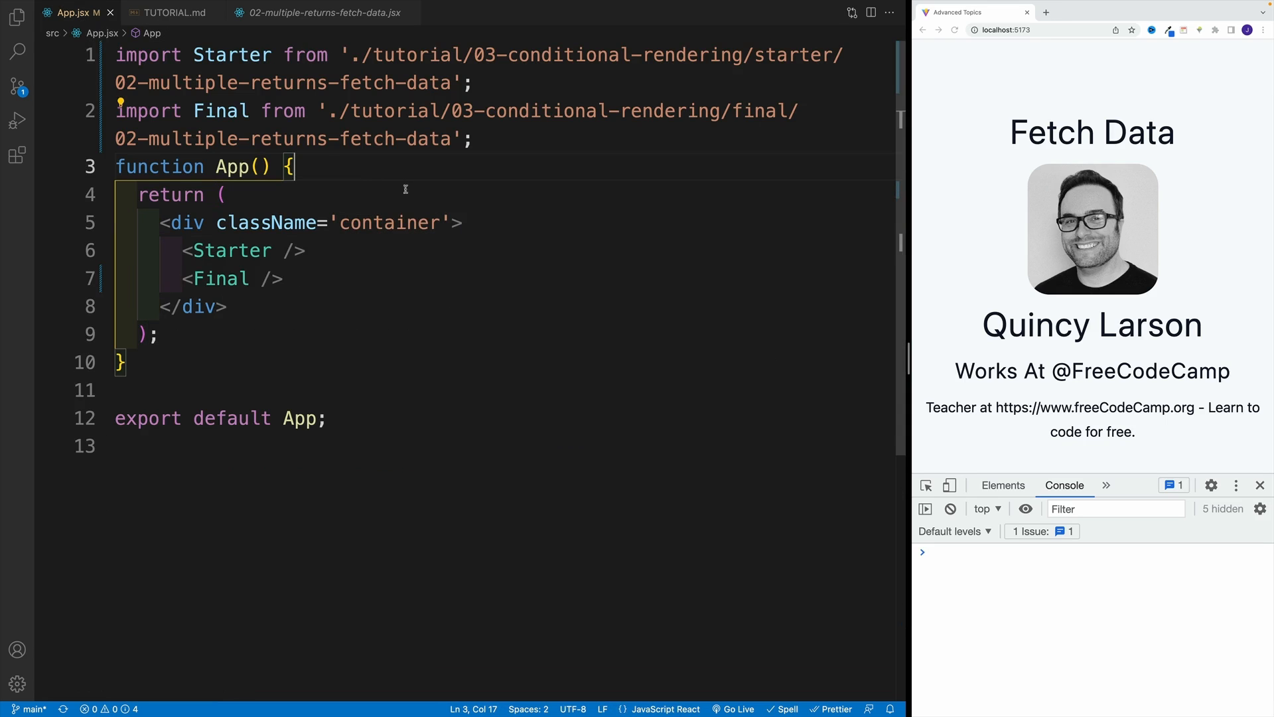
pyautogui.doubleClick(233, 55)
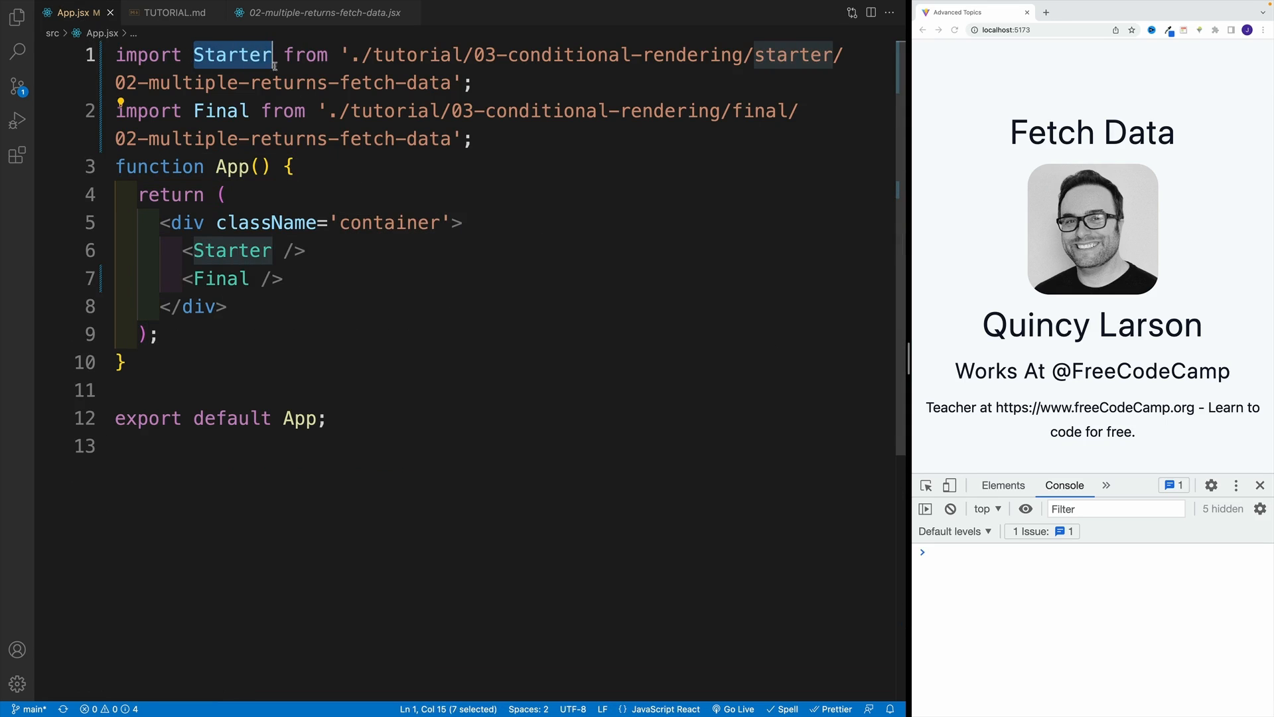
pyautogui.click(765, 65)
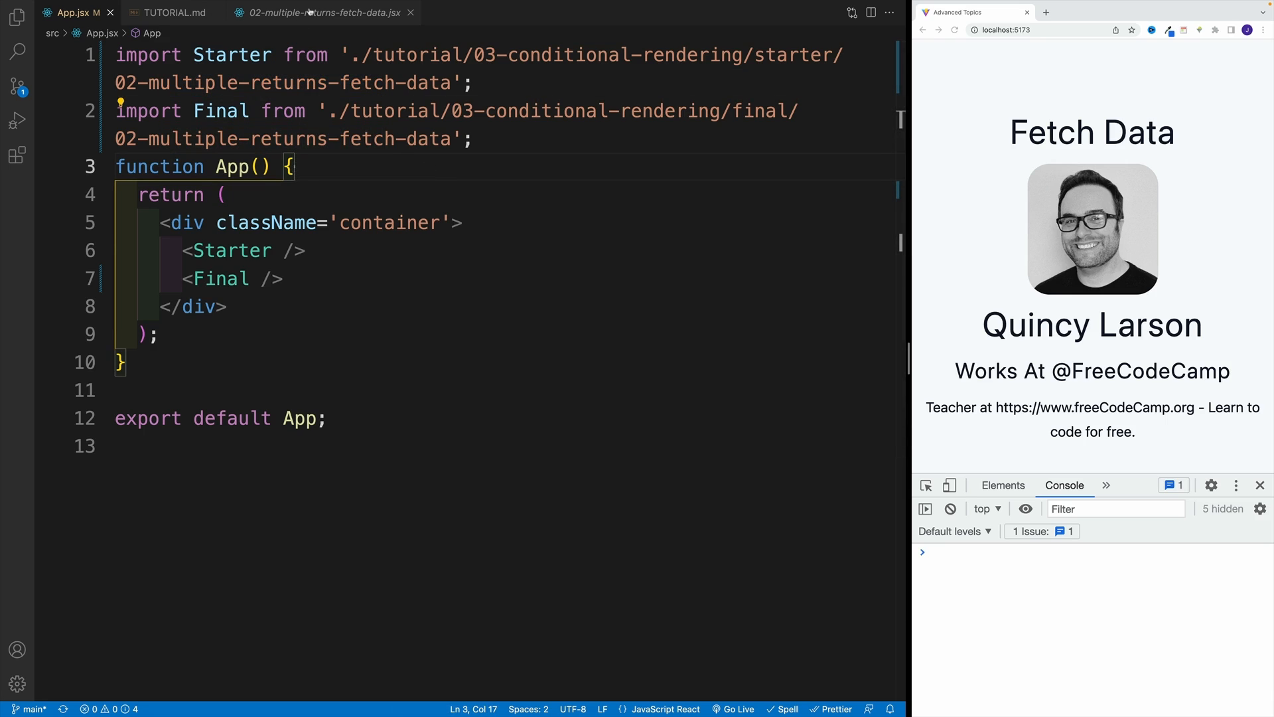
# Glance at 02-multiple-returns-fetch-data.jsx, then return to TUTORIAL.md's setup challenge.
pyautogui.click(321, 12)
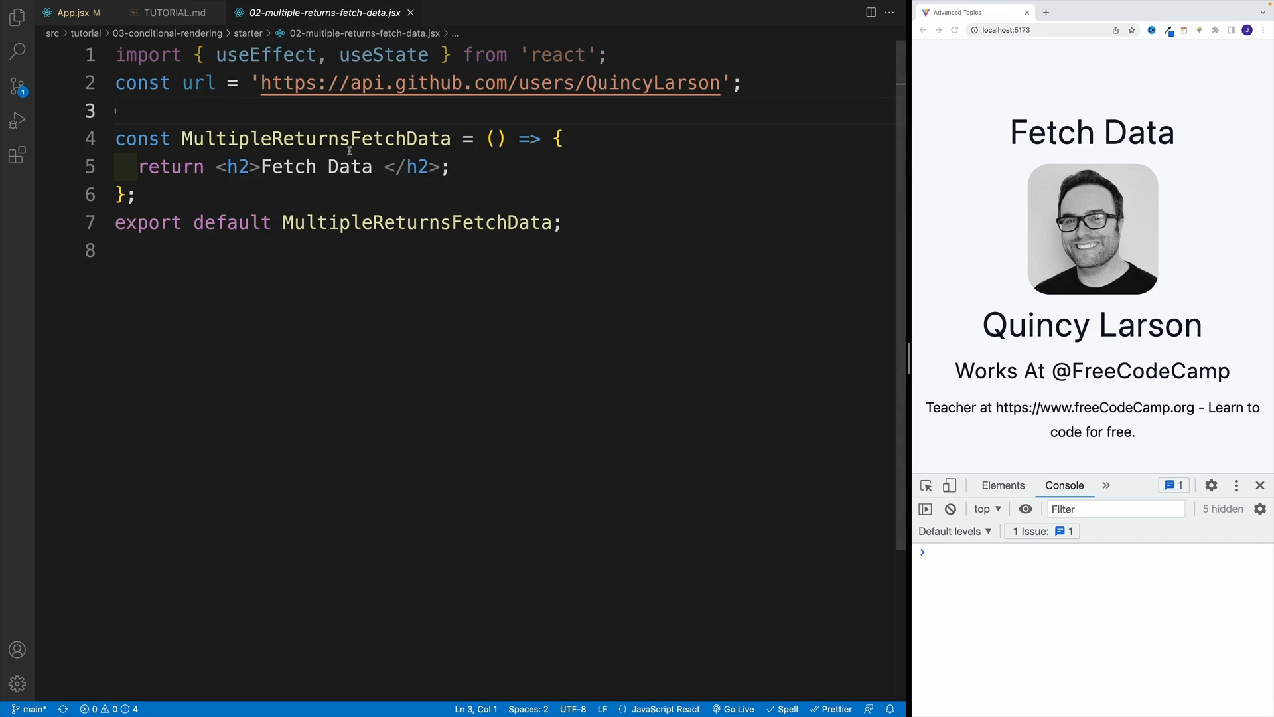
pyautogui.moveTo(171, 119)
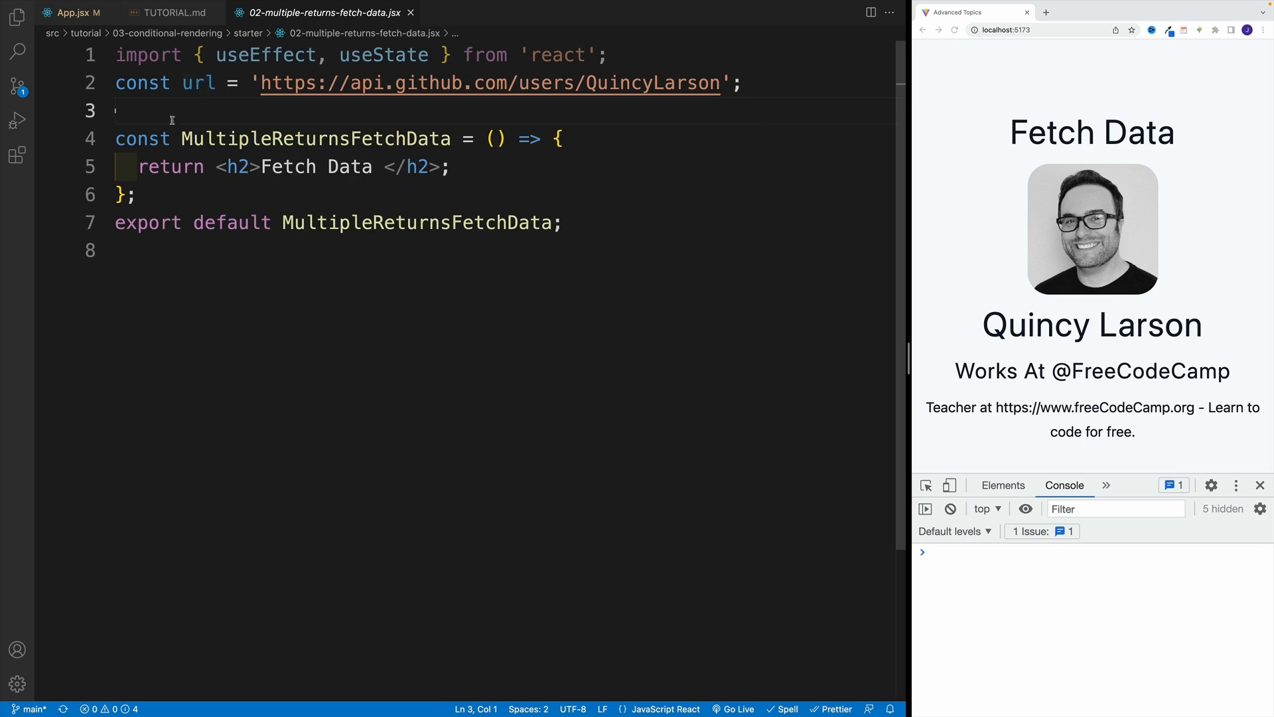
pyautogui.click(171, 12)
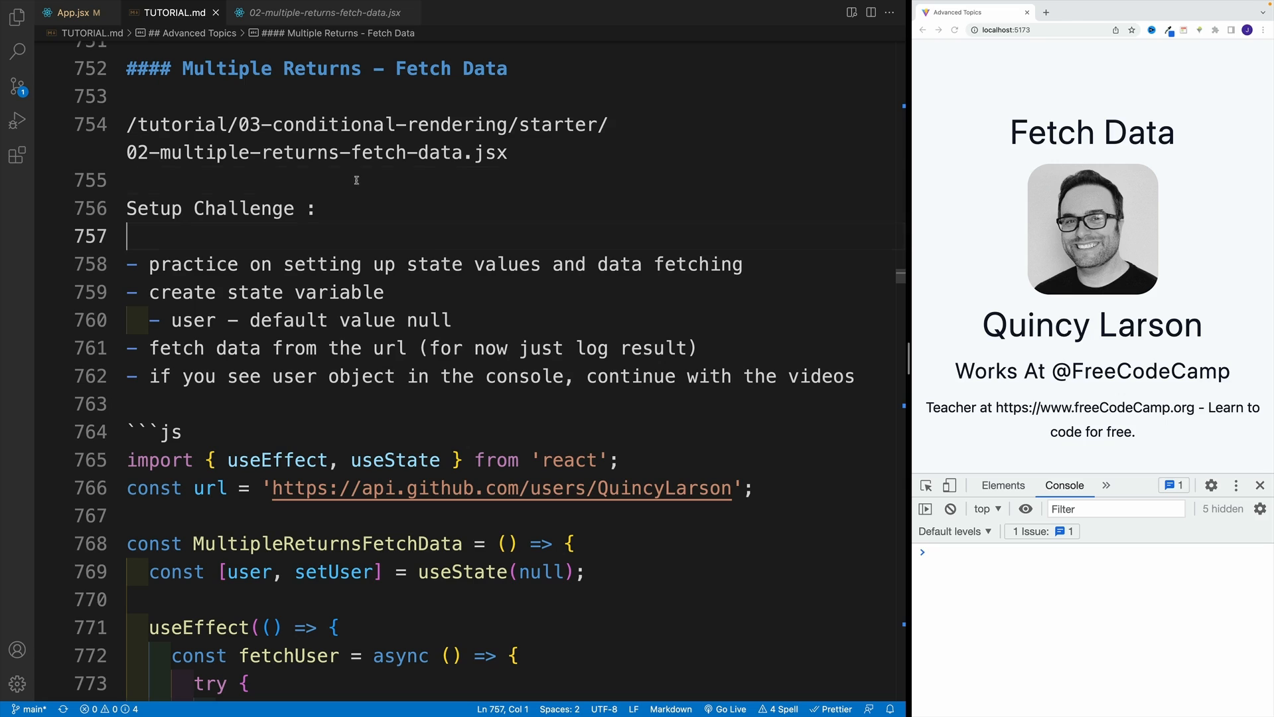
pyautogui.click(386, 180)
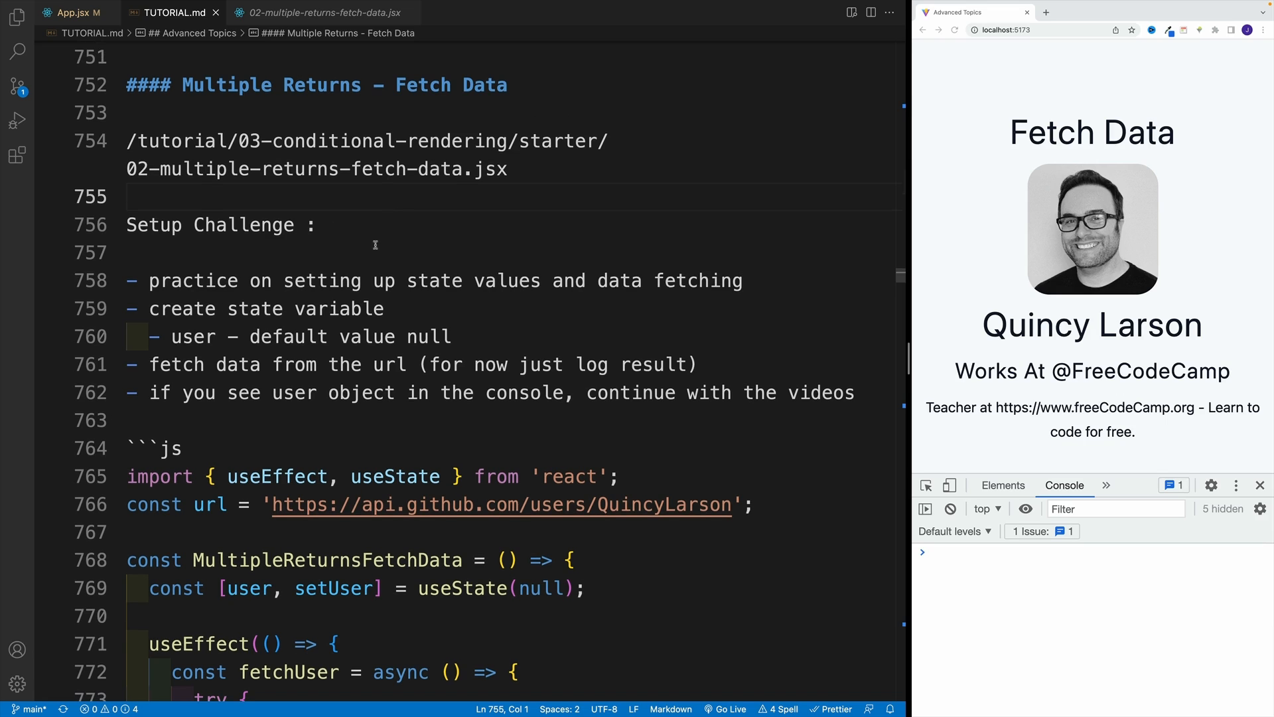
pyautogui.click(130, 196)
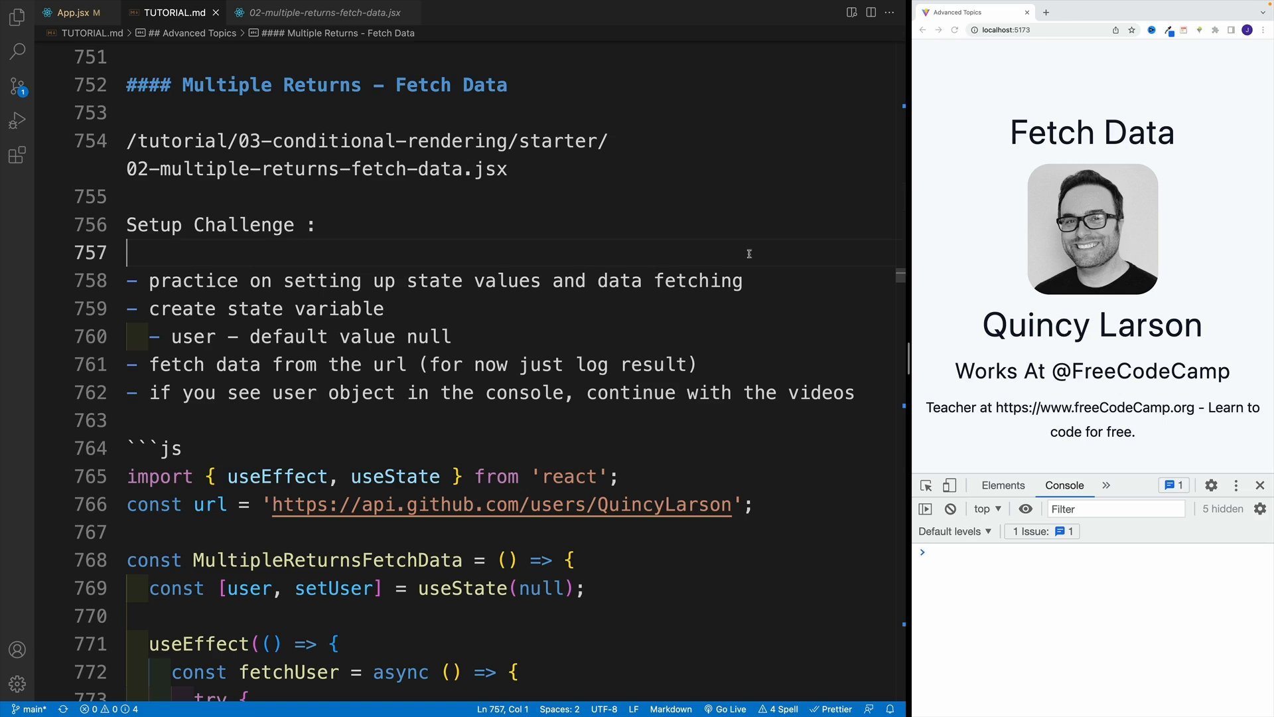
pyautogui.moveTo(380, 437)
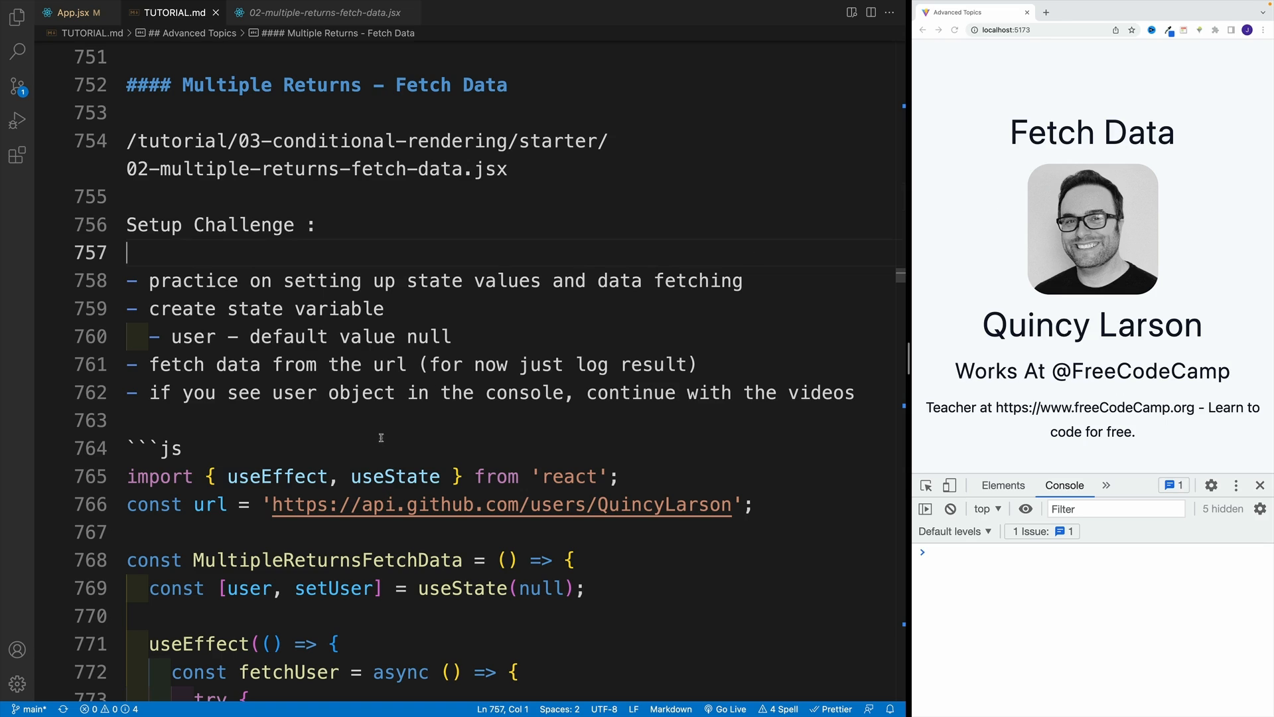
pyautogui.moveTo(727, 273)
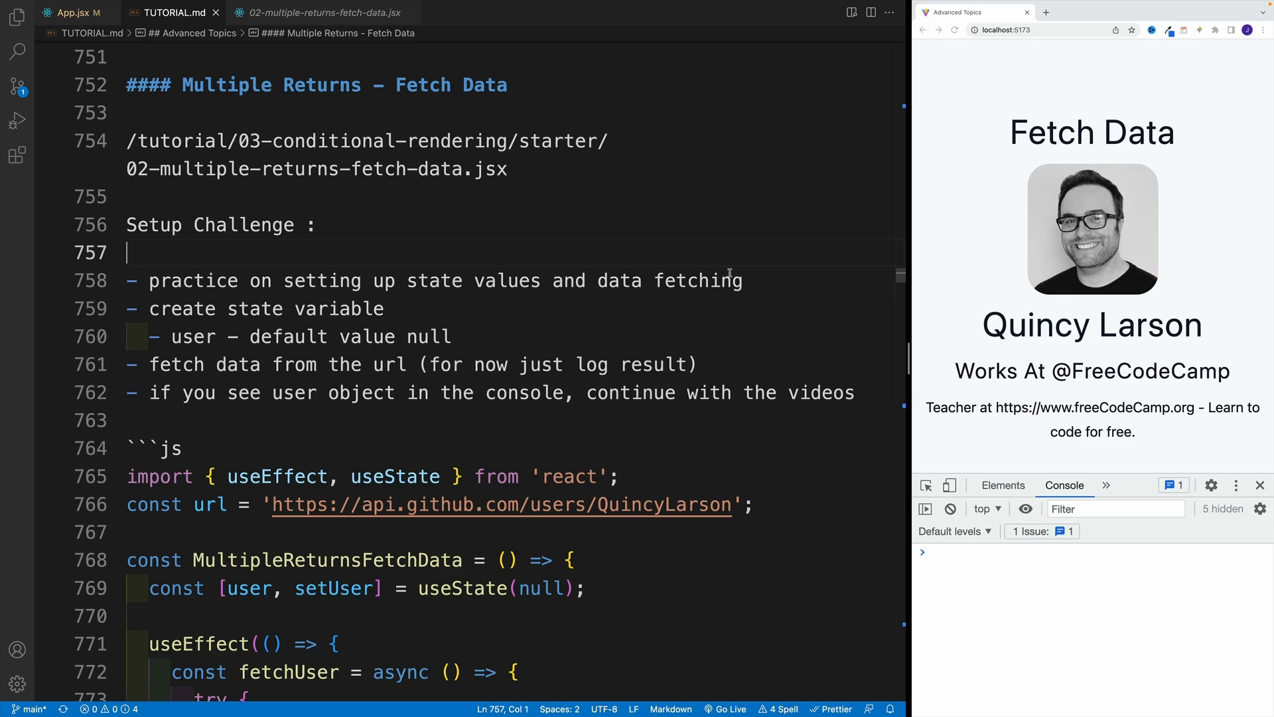
pyautogui.moveTo(670, 268)
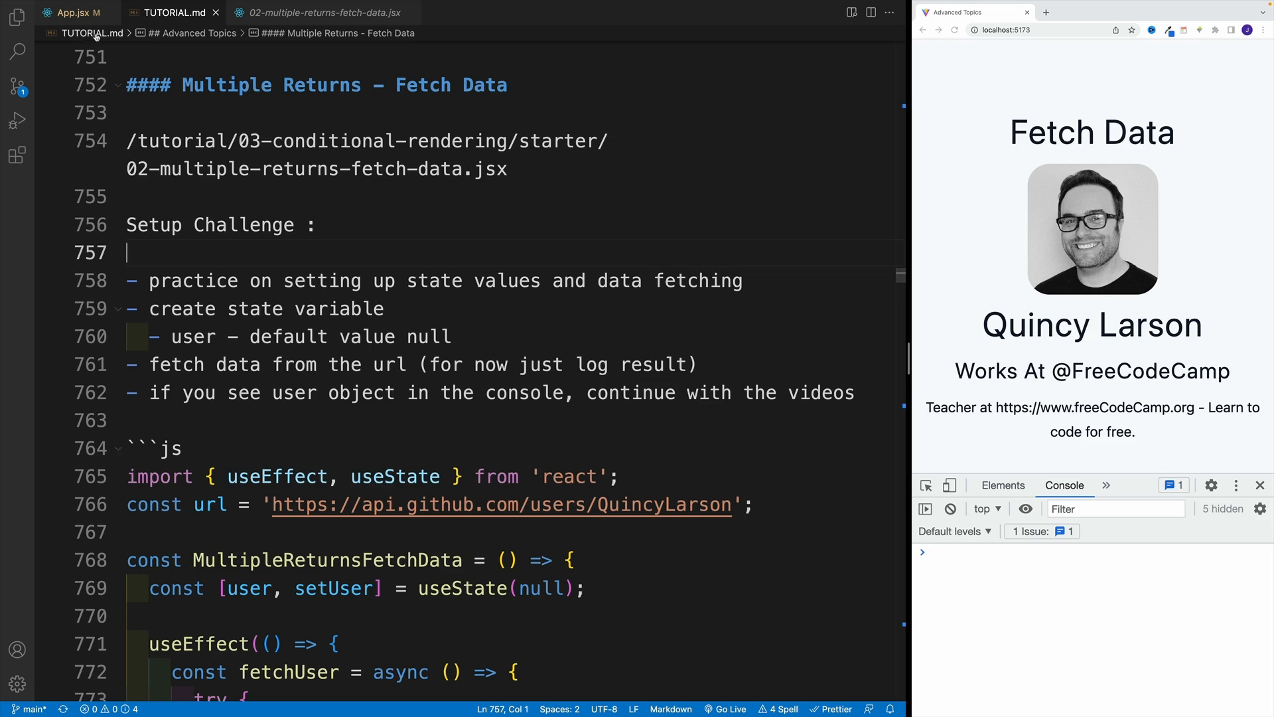
# Declare const [user,setUser] = useState(null) in the starter fetch-data component.
pyautogui.click(322, 12)
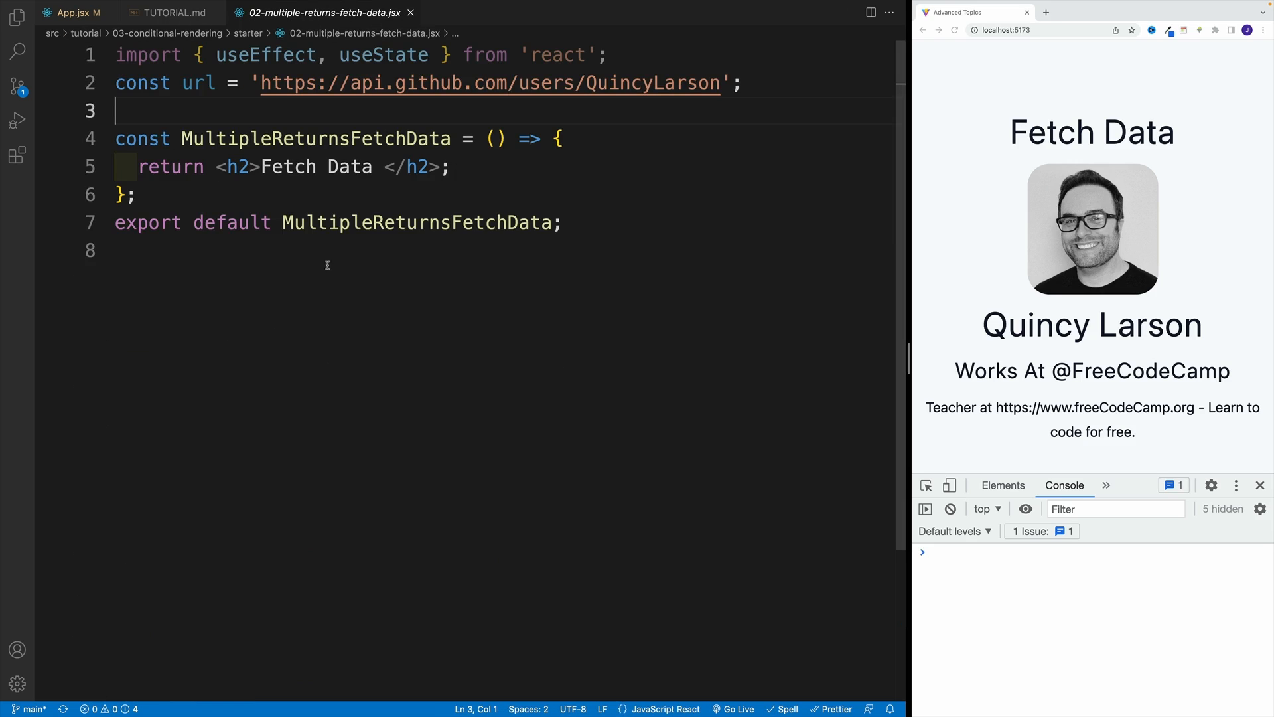
pyautogui.moveTo(311, 254)
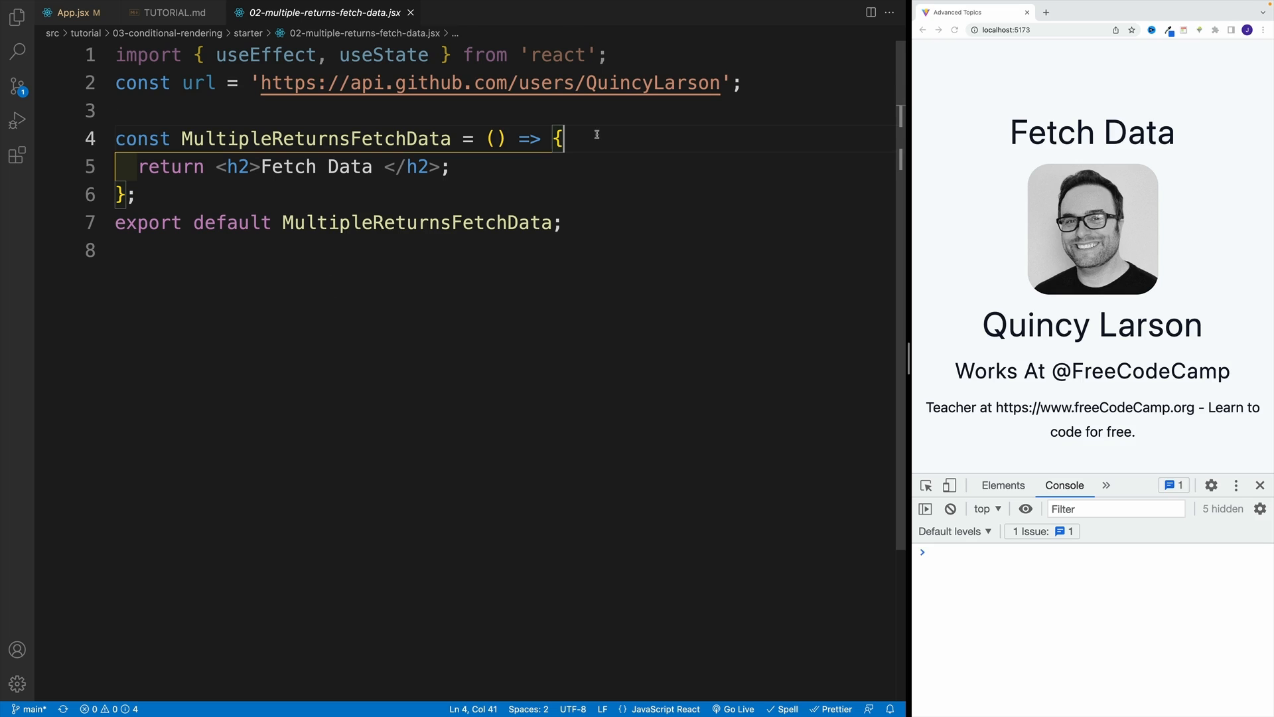
pyautogui.write('const [user')
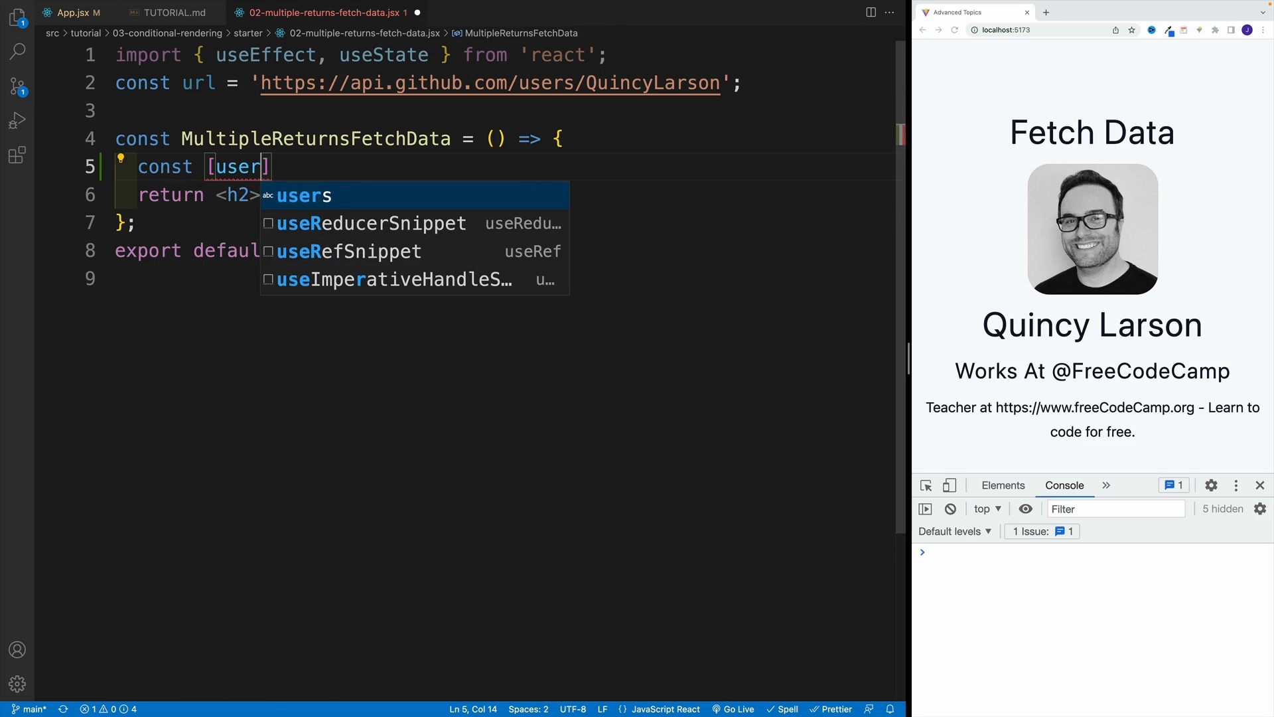
pyautogui.write(',setUser')
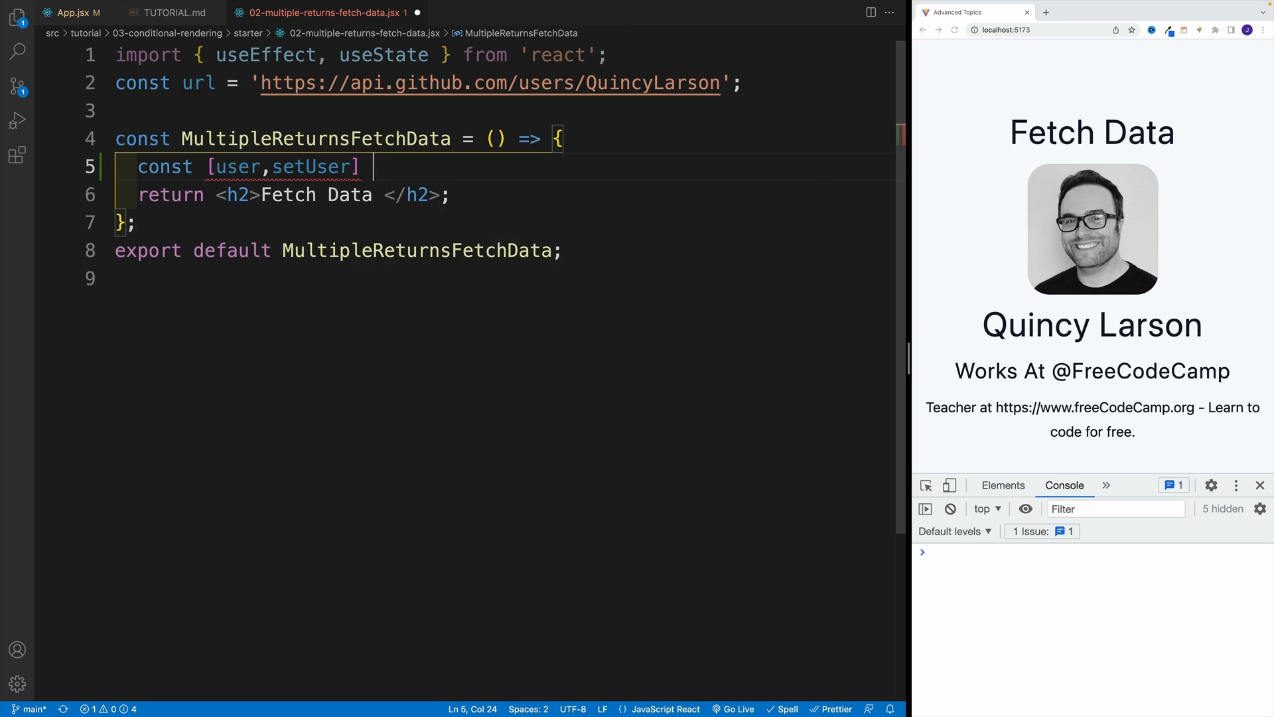
pyautogui.write('= useState')
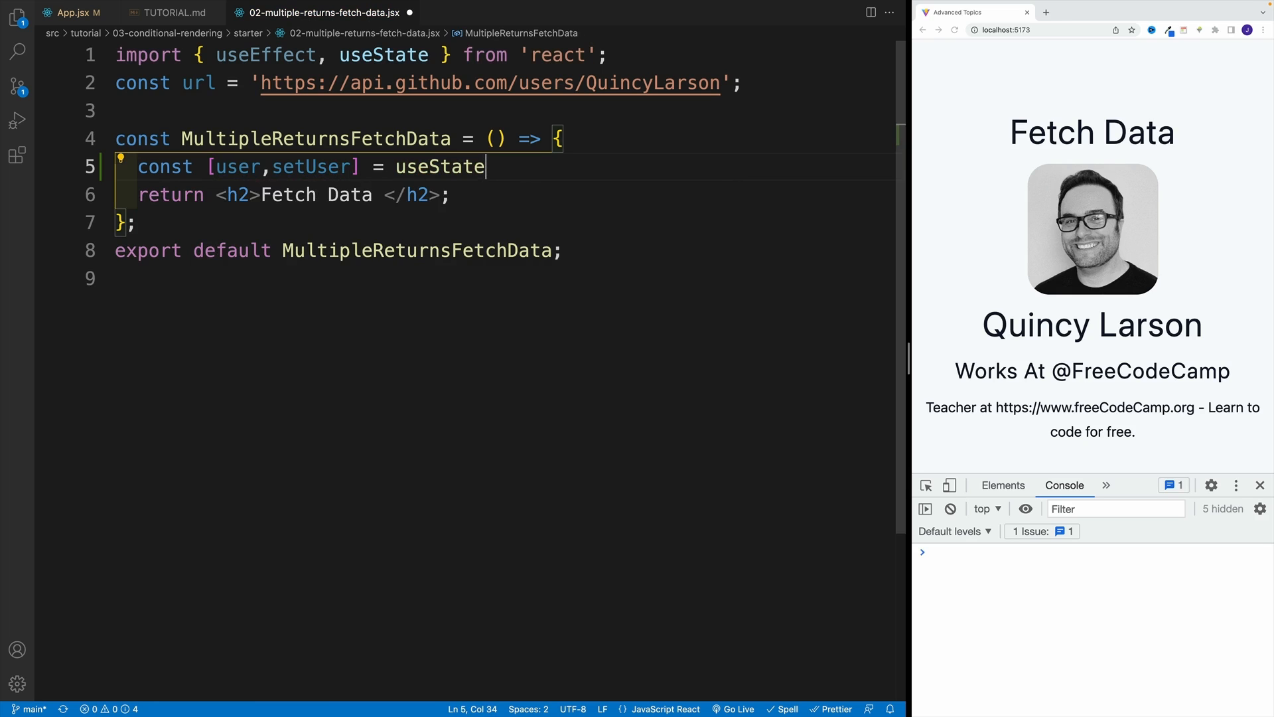
pyautogui.write('(null)')
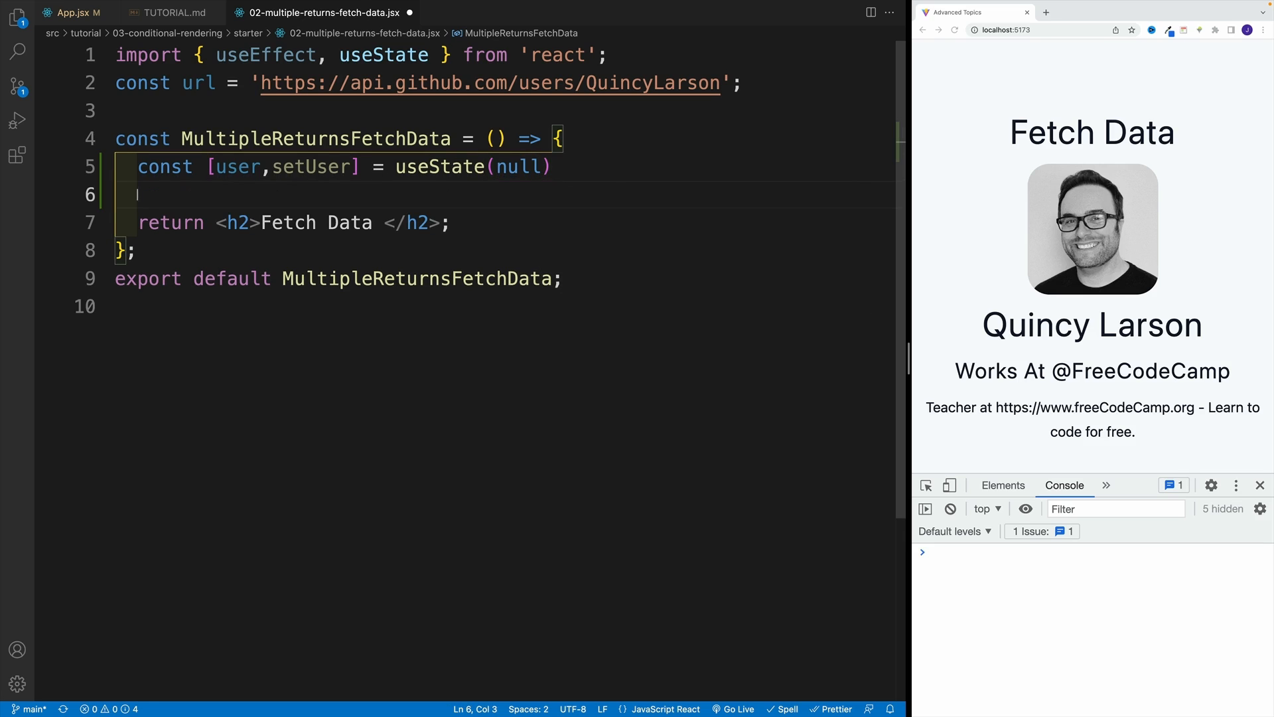
pyautogui.press('Enter')
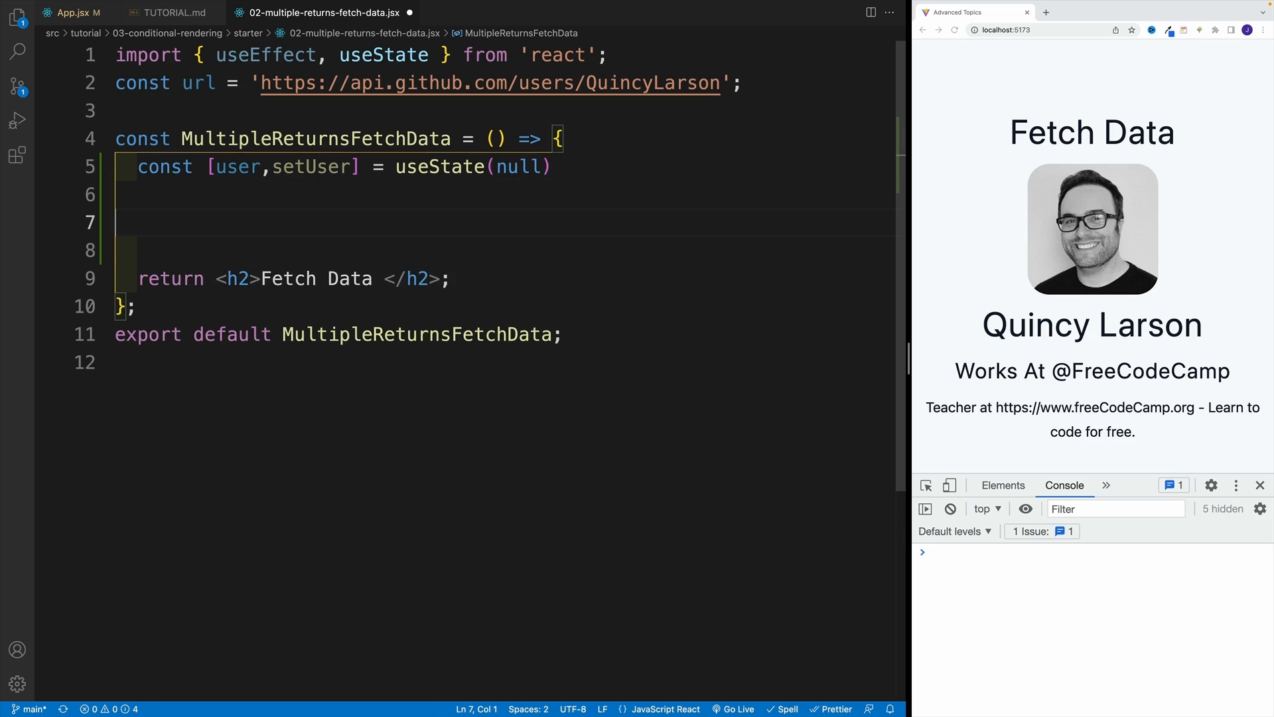
# Add a useEffect with an empty dependency array and open its callback body.
pyautogui.write('useEffect()')
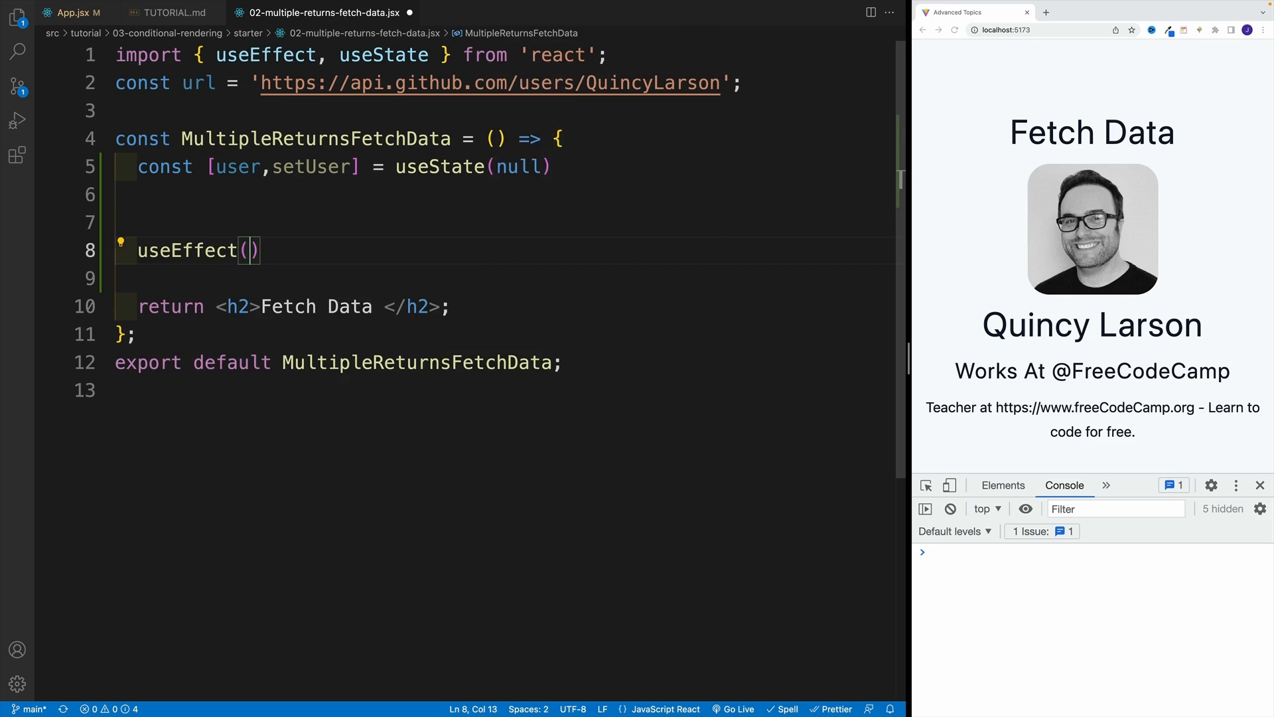
pyautogui.write('(')
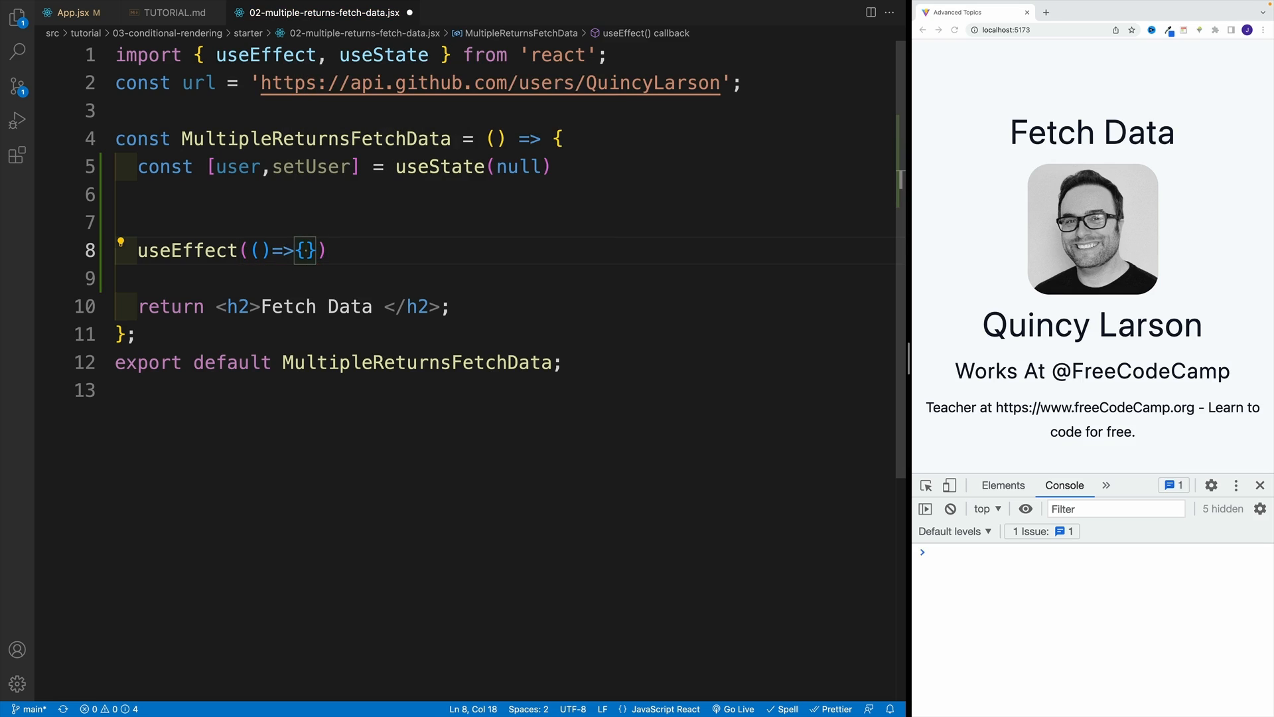
pyautogui.write(',[')
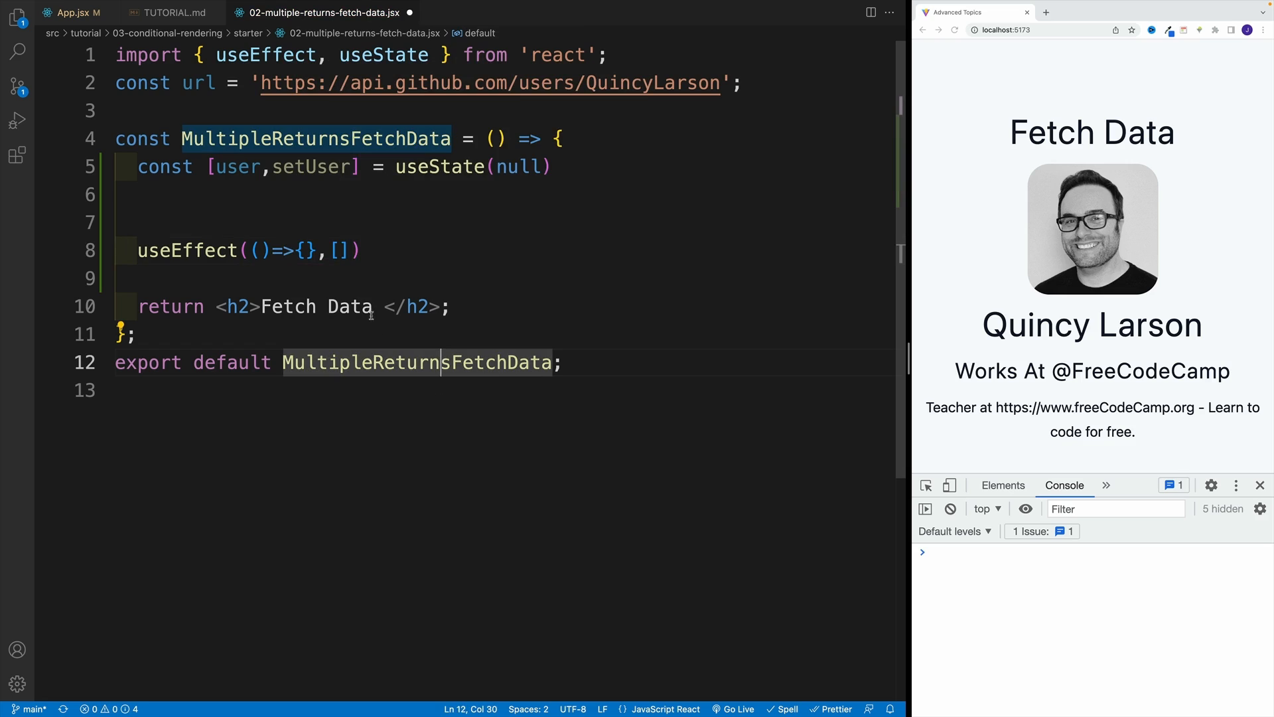
pyautogui.click(304, 251)
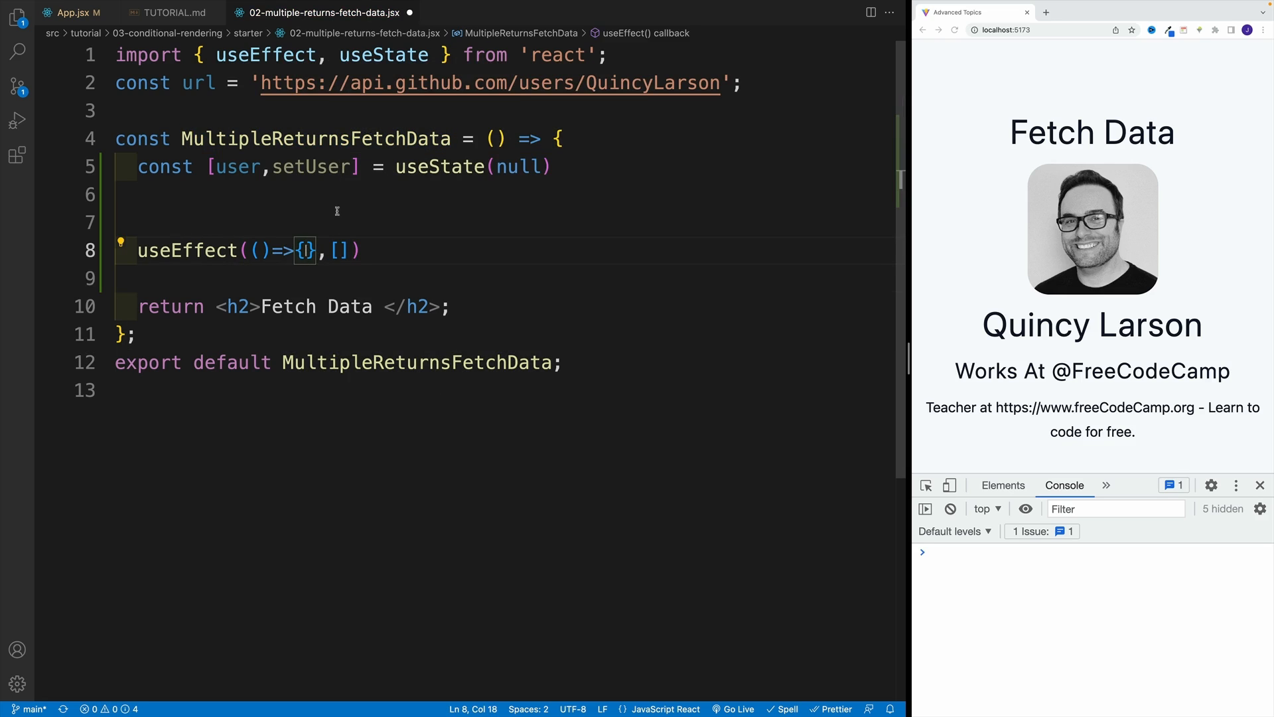
pyautogui.press('Enter')
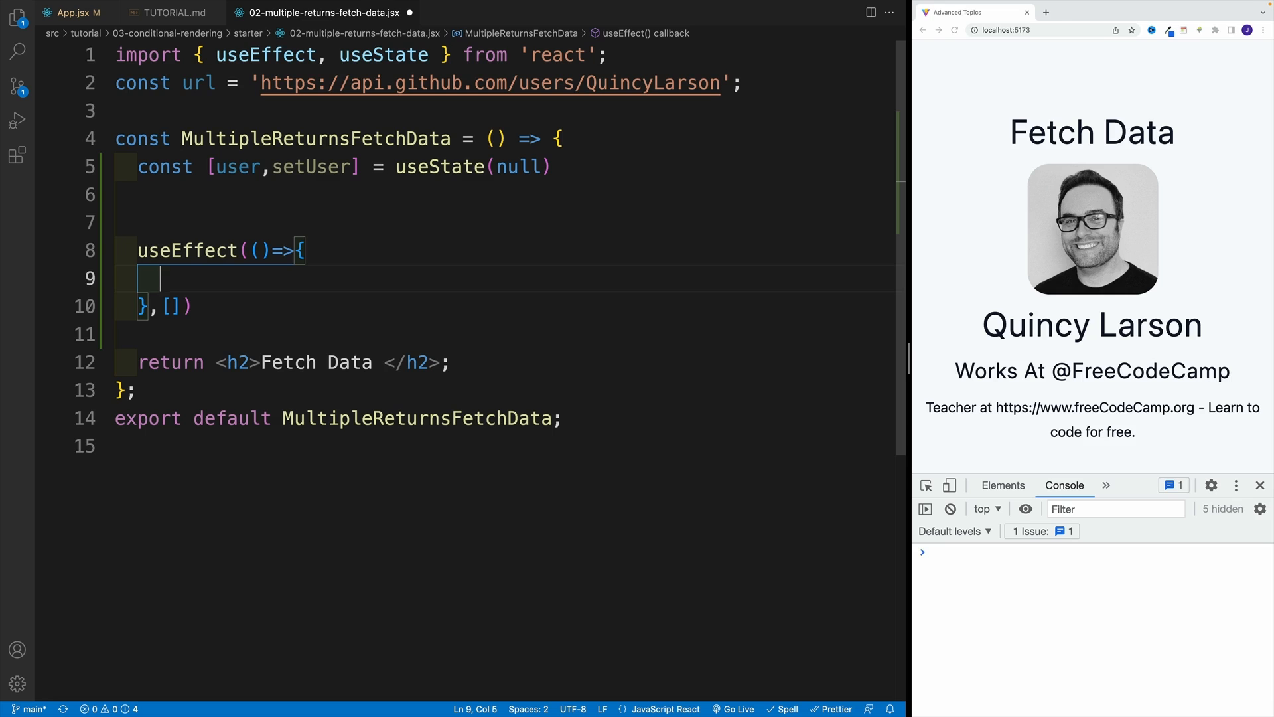
# Define const fetchUser = async () => {} inside the effect with an empty try/catch.
pyautogui.write('const')
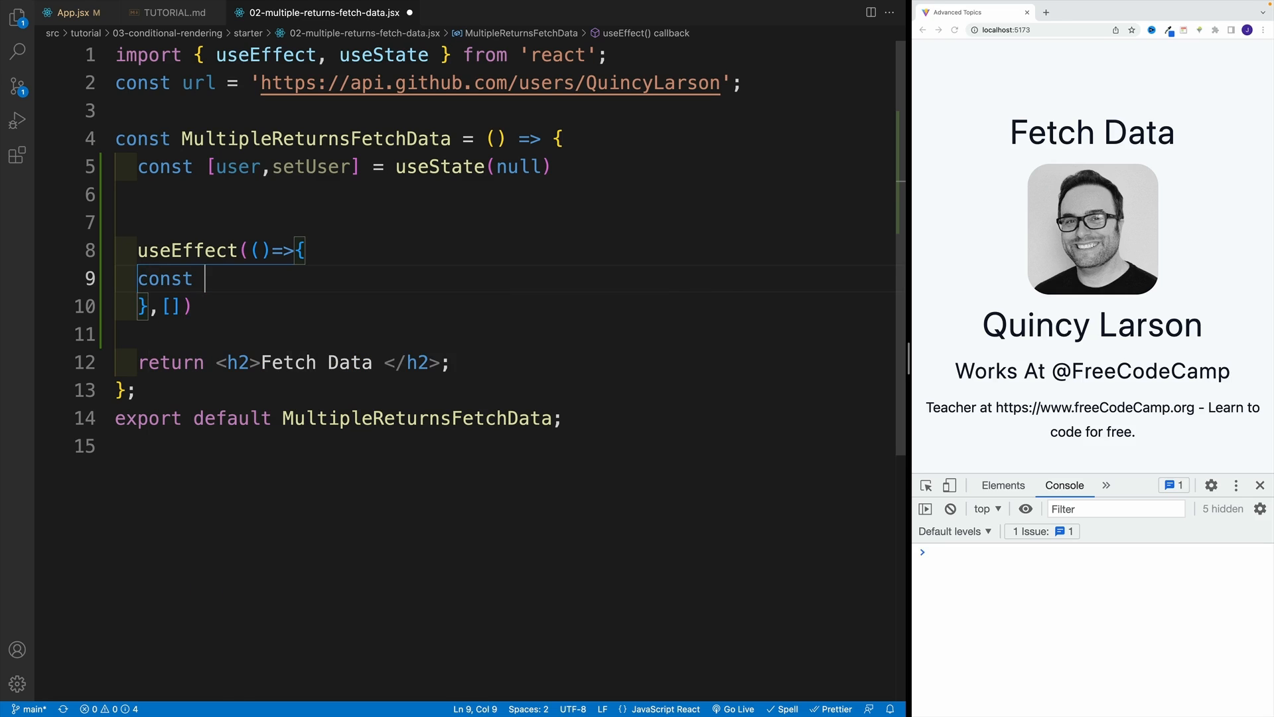
pyautogui.write('fetchUser = async (')
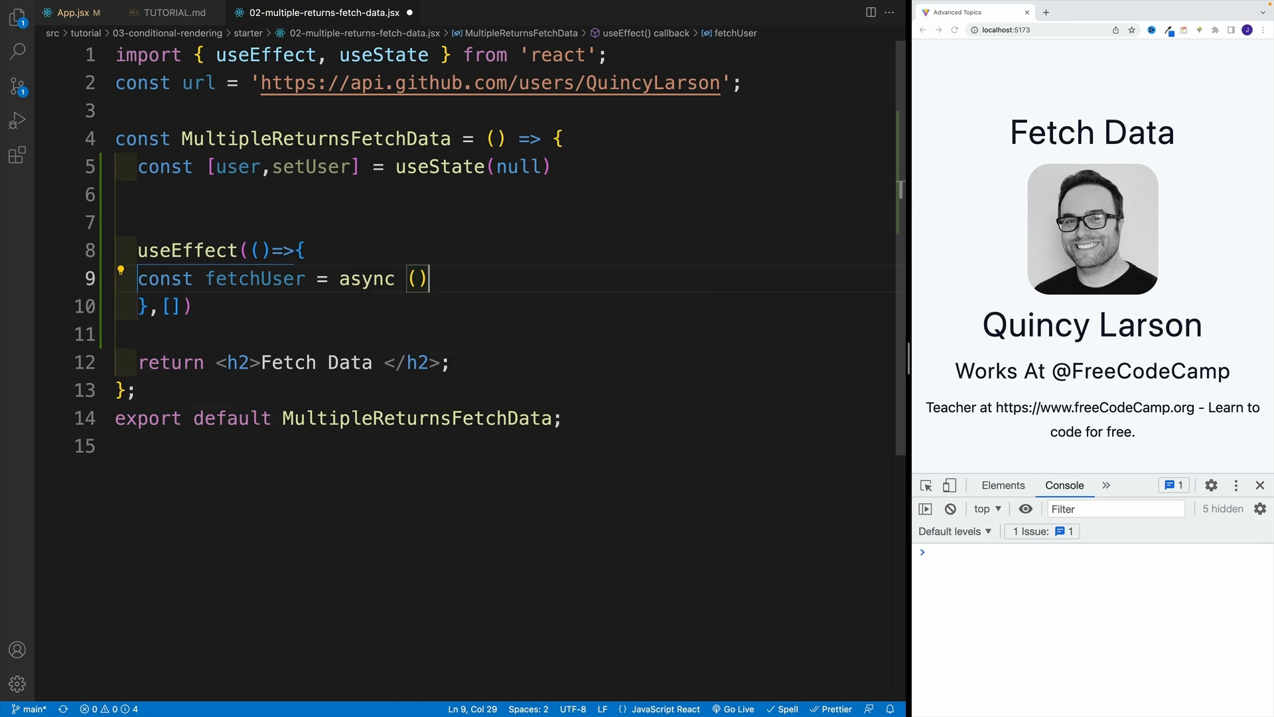
pyautogui.write('=>{}')
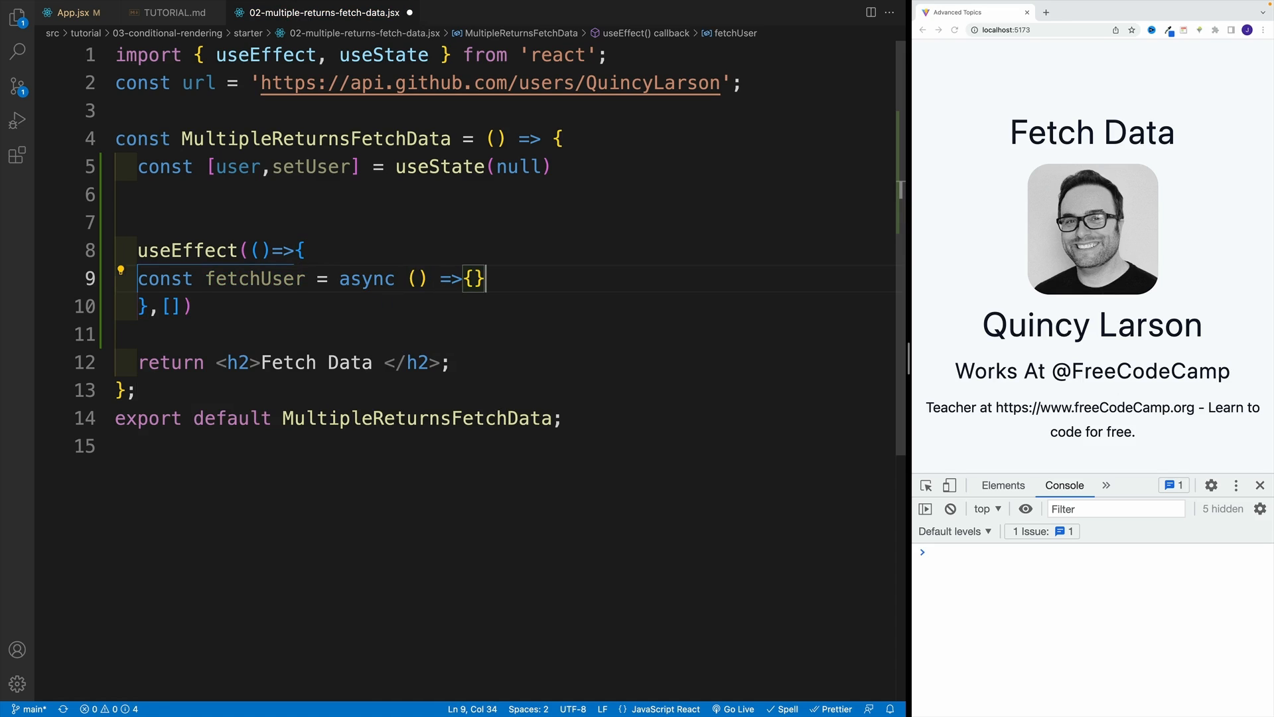
pyautogui.write('ry {')
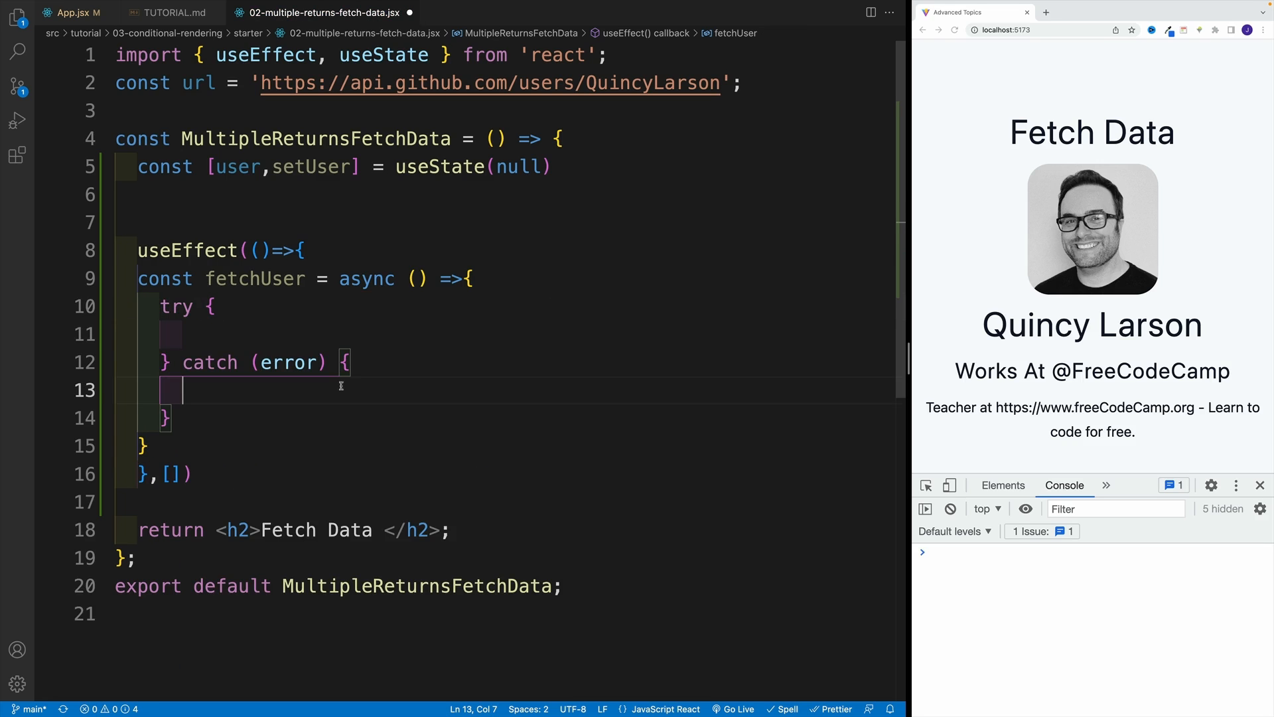
# Log the error in catch and fetch the url into const resp in the try block.
pyautogui.write('log(error);')
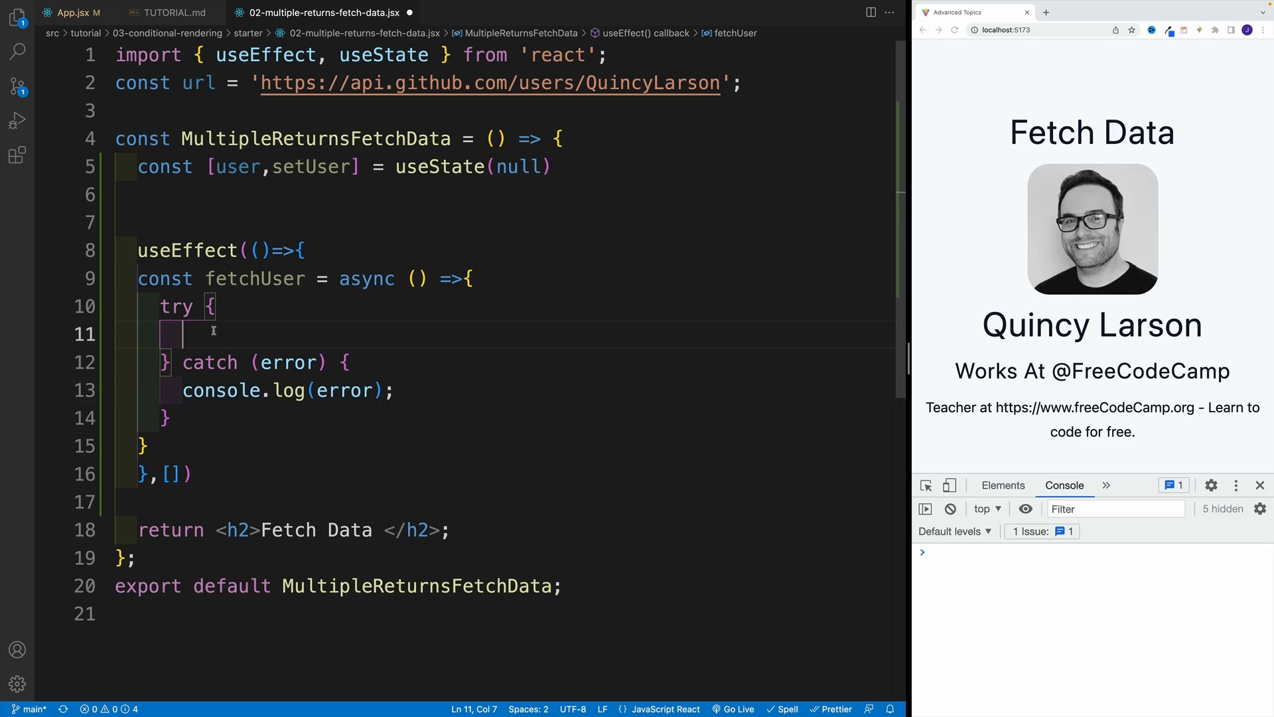
pyautogui.write('const')
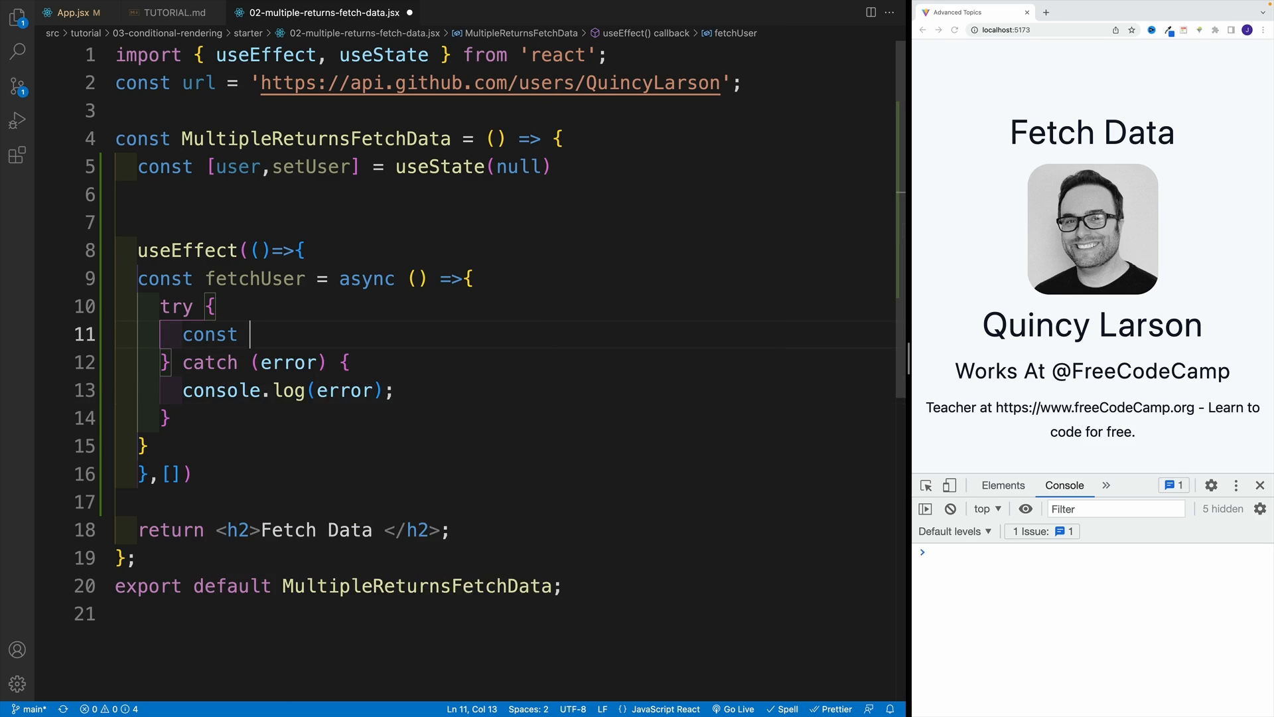
pyautogui.write('resp =')
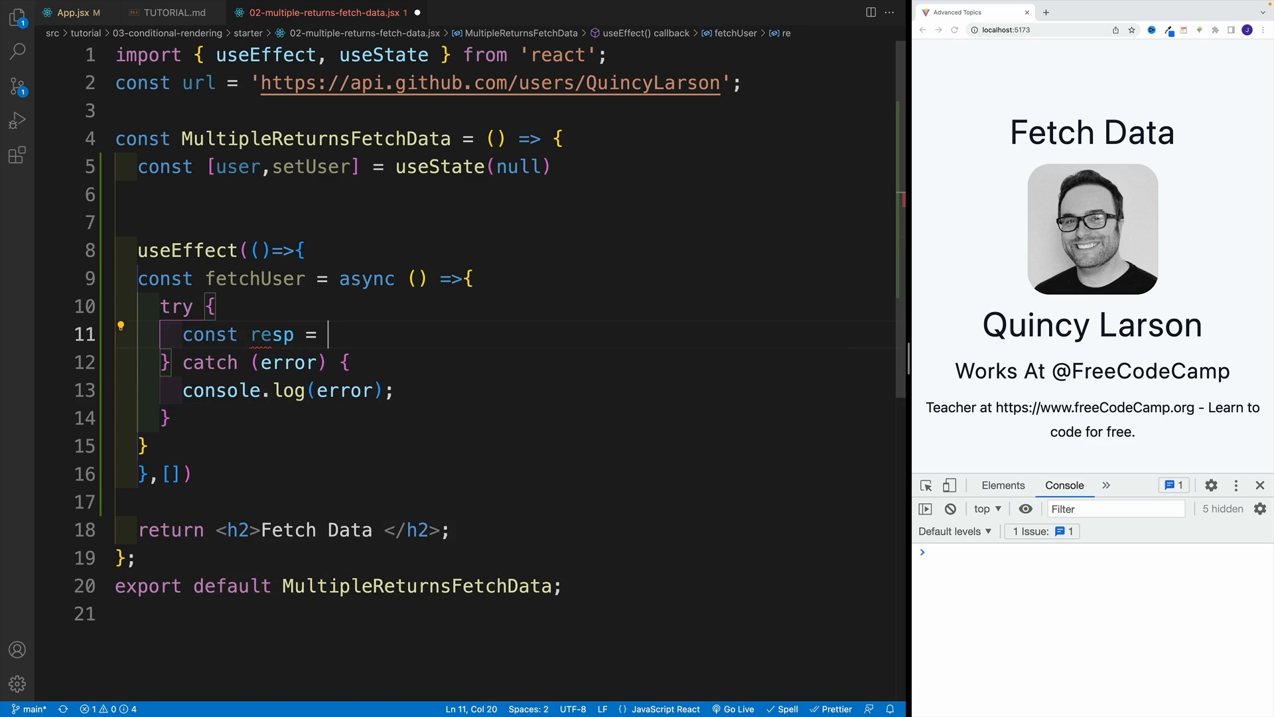
pyautogui.write('awi')
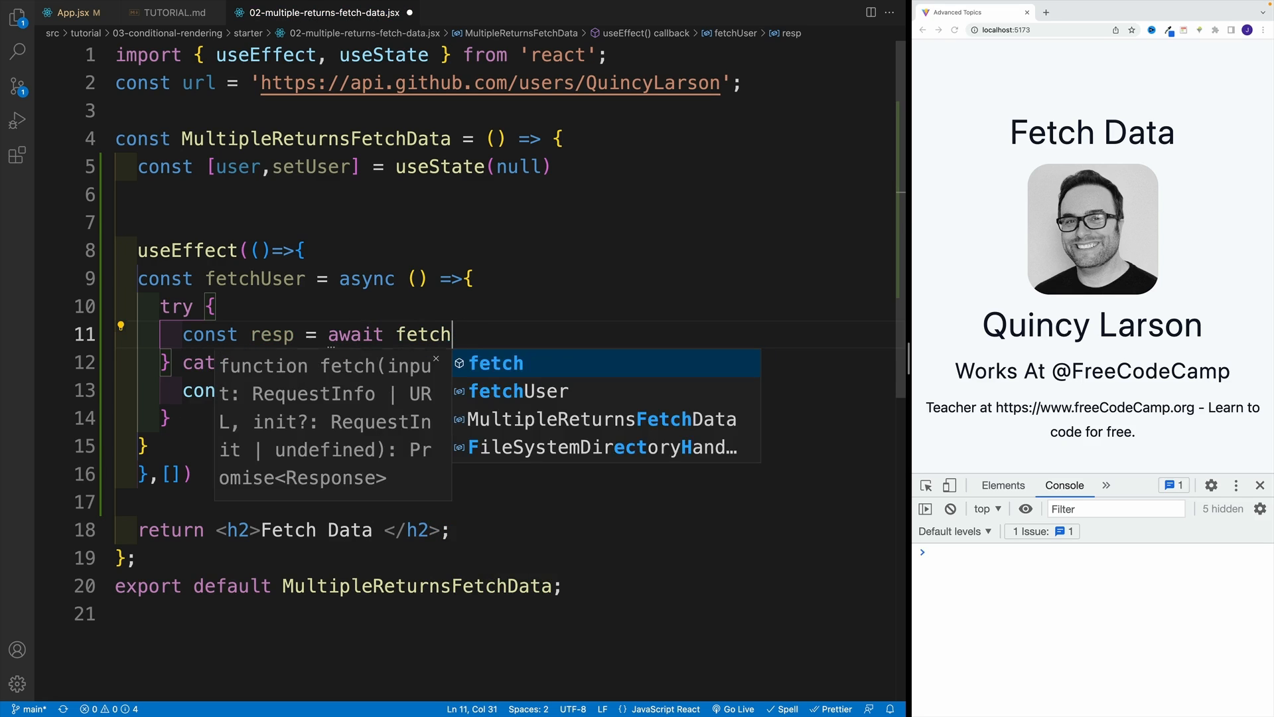
pyautogui.write('(url)')
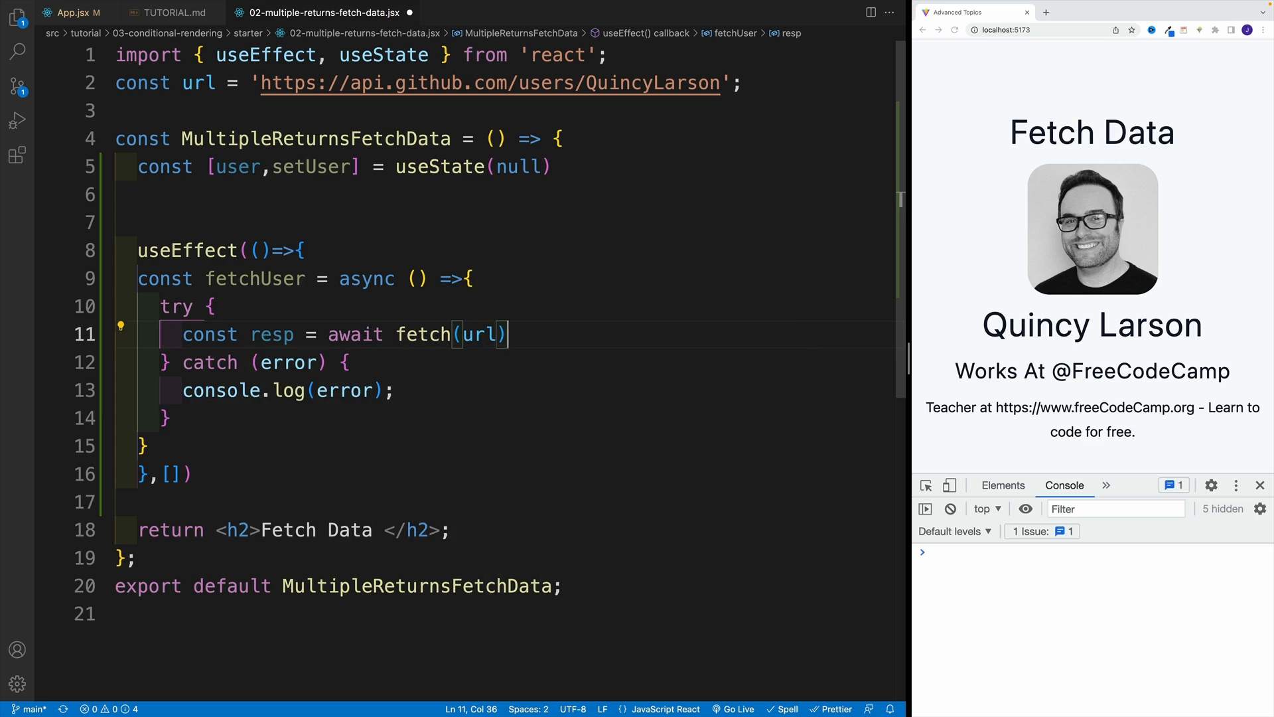
pyautogui.press('Enter')
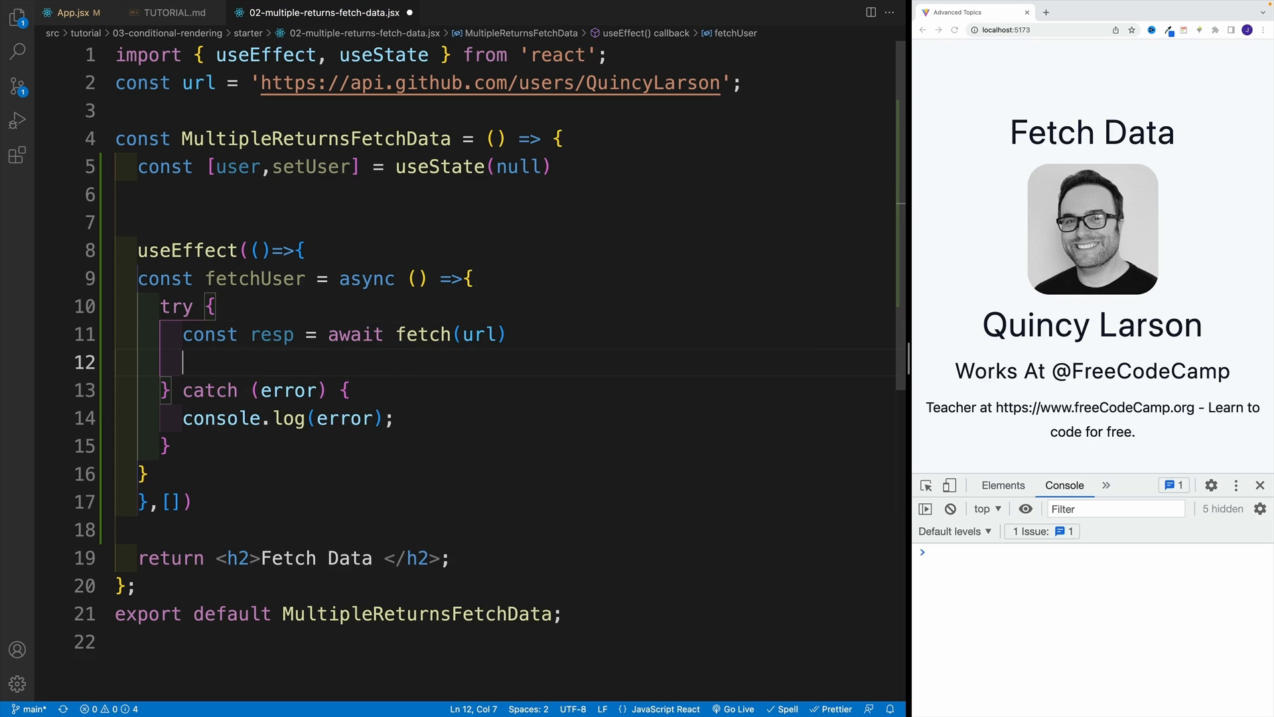
# Parse the response with const user = await resp.json().
pyautogui.write('const')
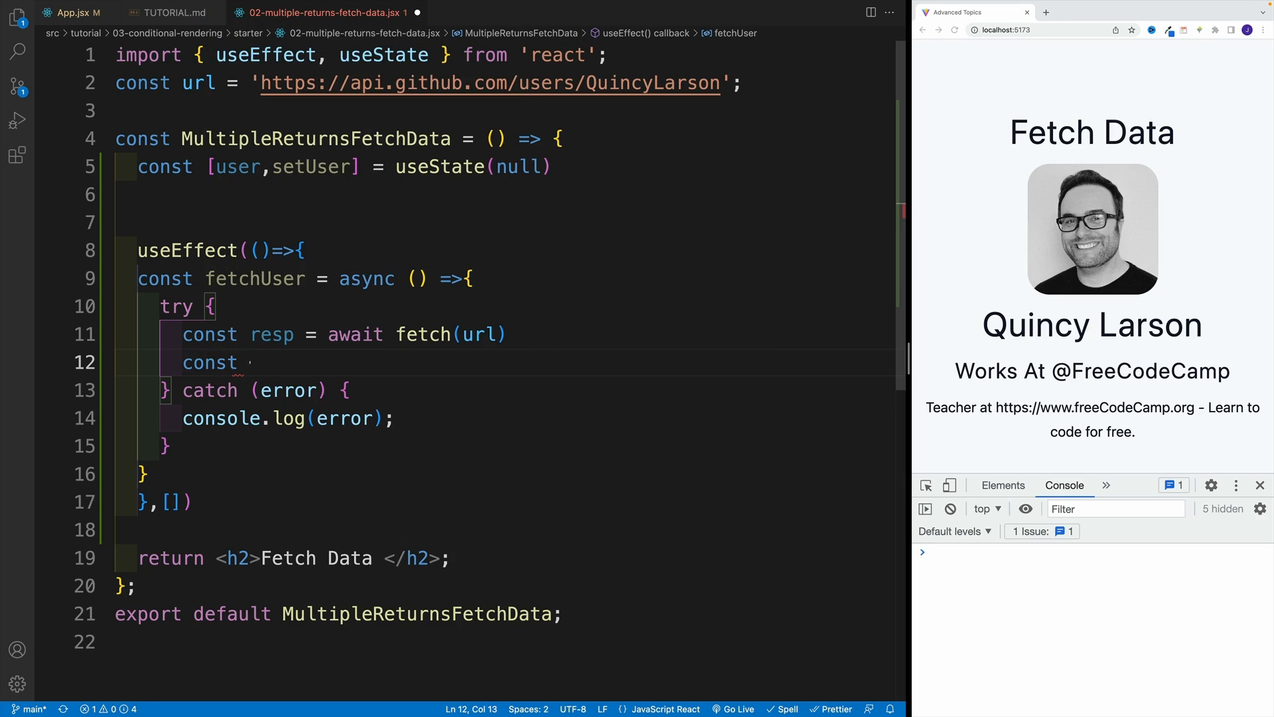
pyautogui.write('user = await resp.json(')
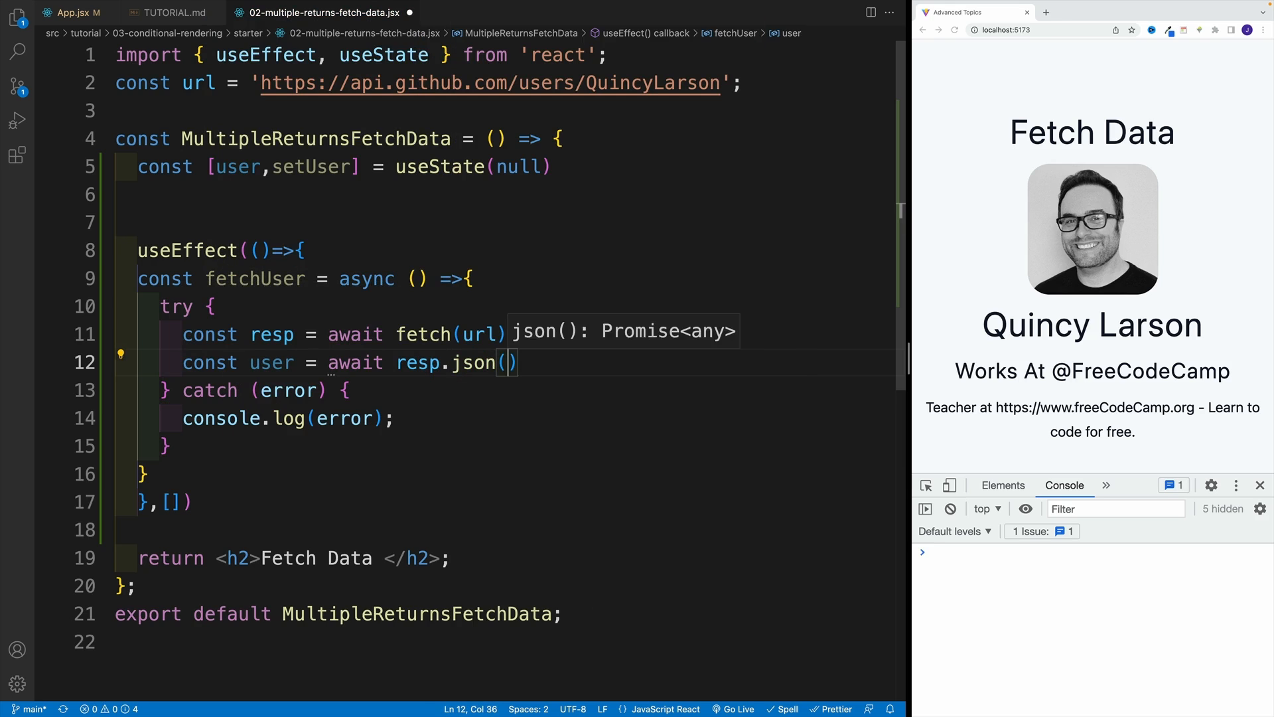
pyautogui.press('enter')
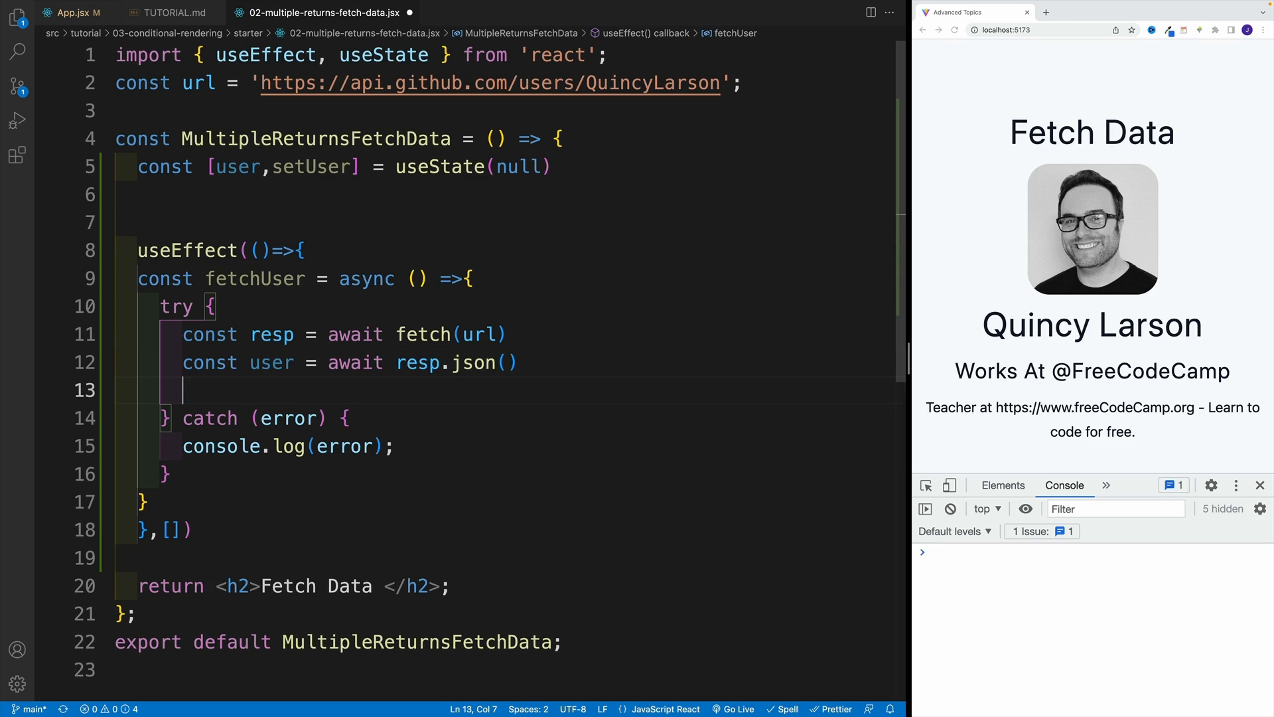
# Add console.log(user) after the json line and save so Prettier adds semicolons.
pyautogui.write('le.log(user);')
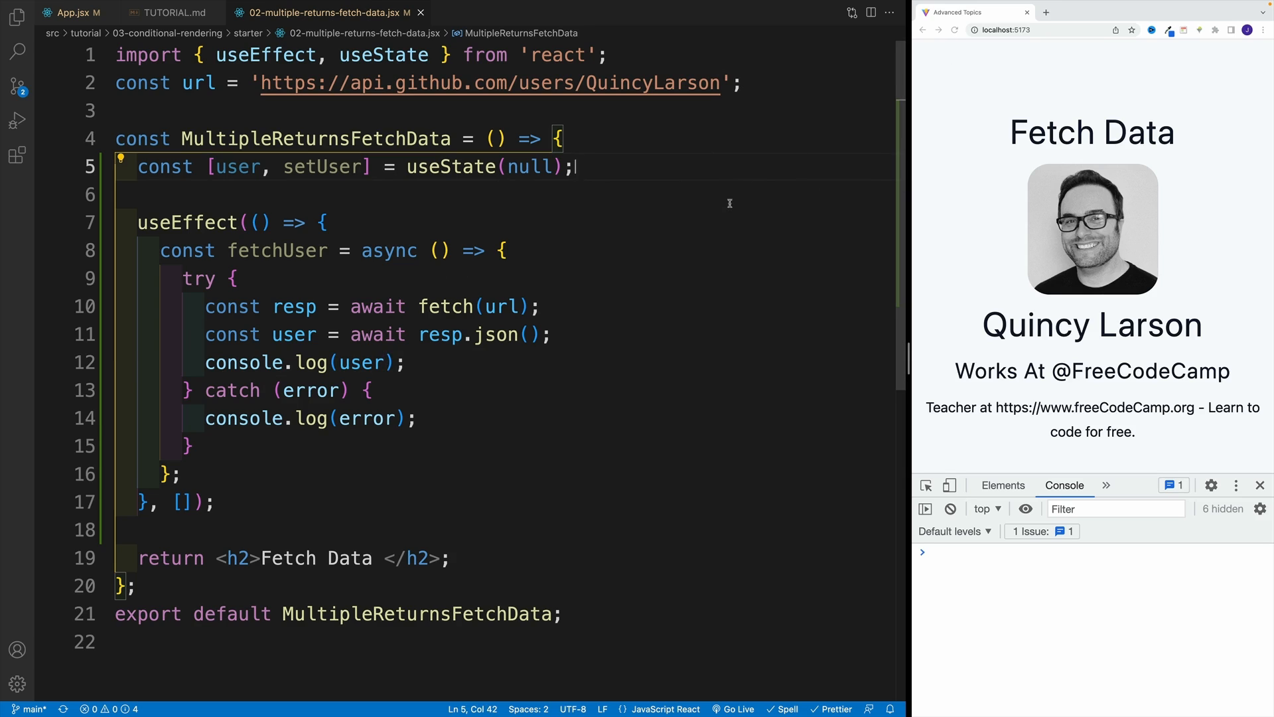
pyautogui.moveTo(249, 486)
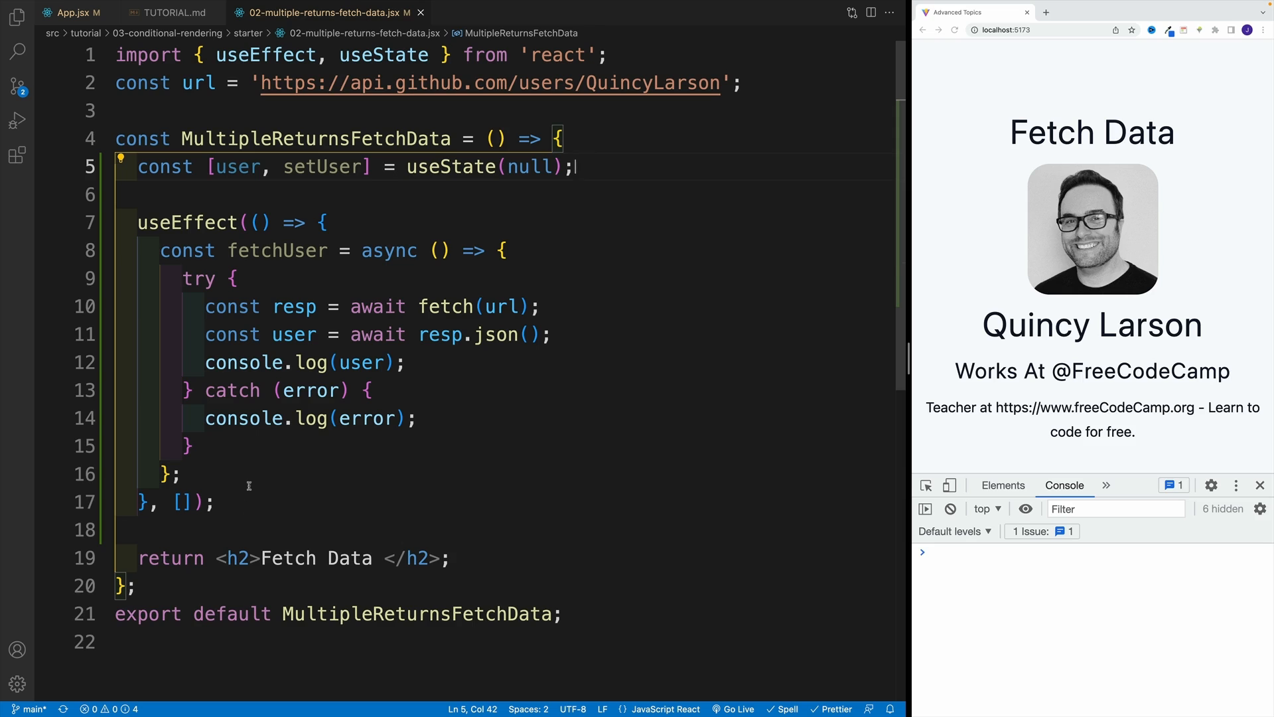
# Call fetchUser() inside the effect and inspect the logged GitHub user object in the console.
pyautogui.press('enter')
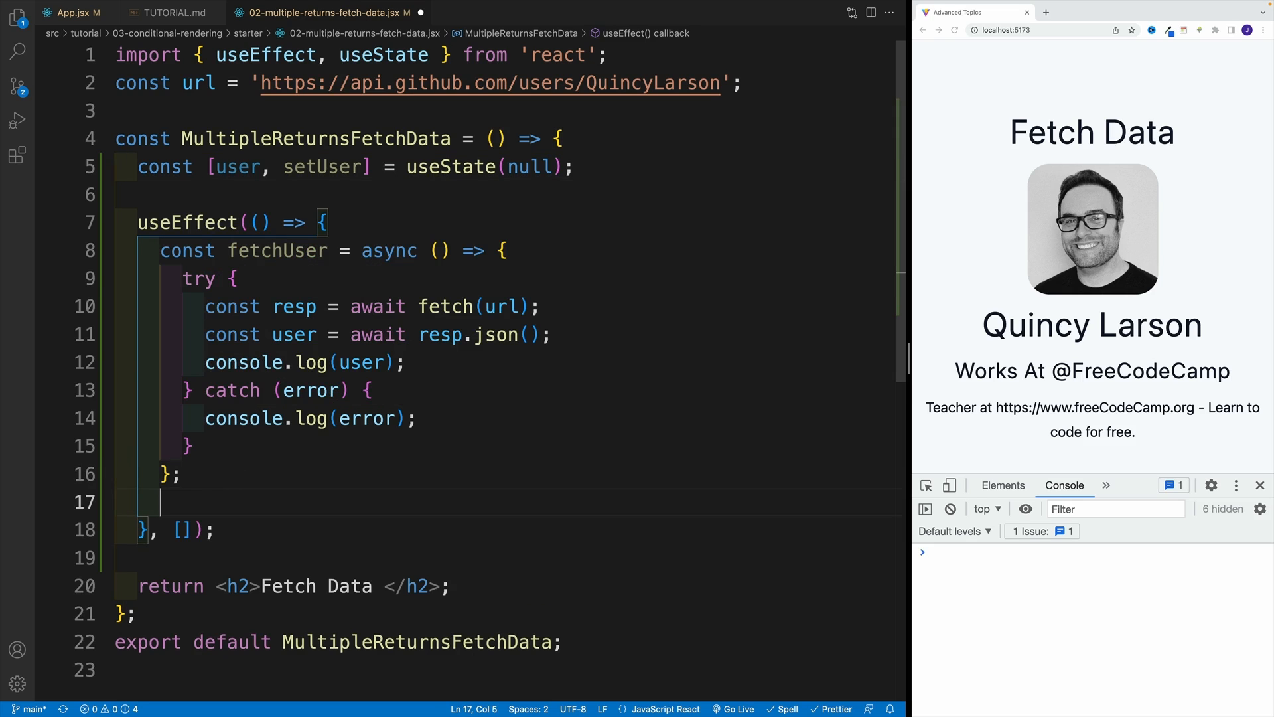
pyautogui.write('fetchUser')
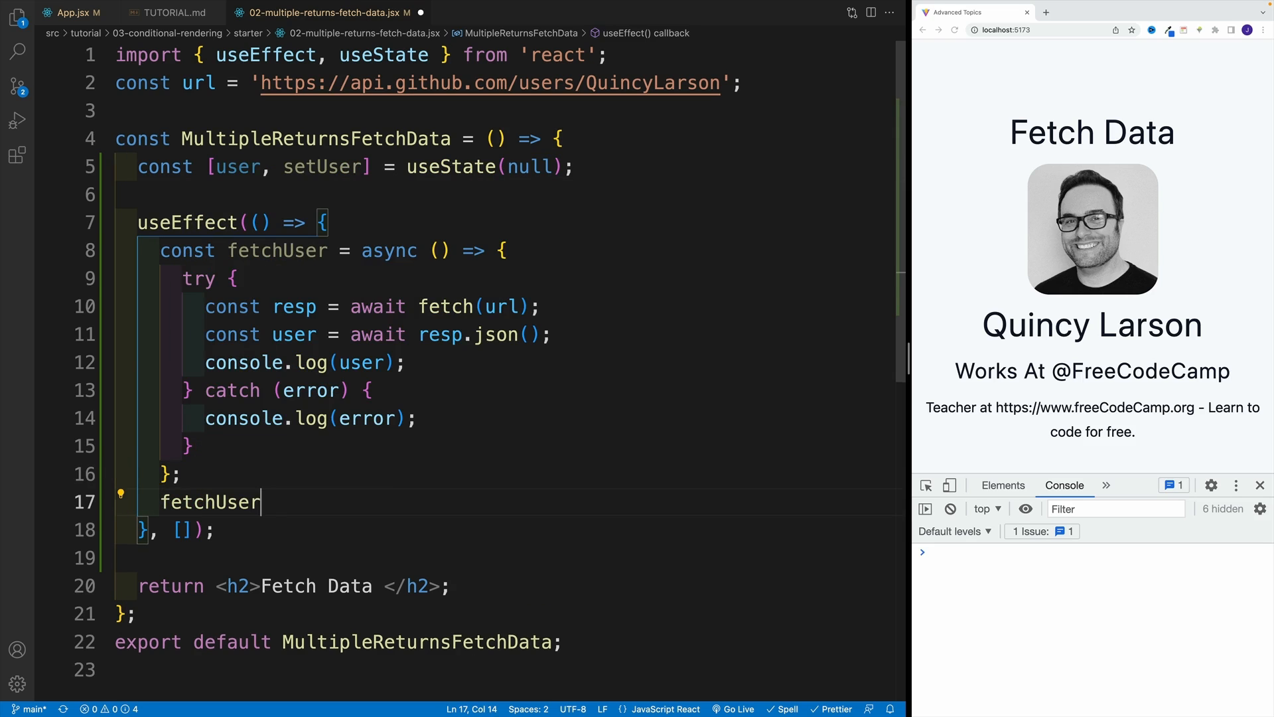
pyautogui.write('();')
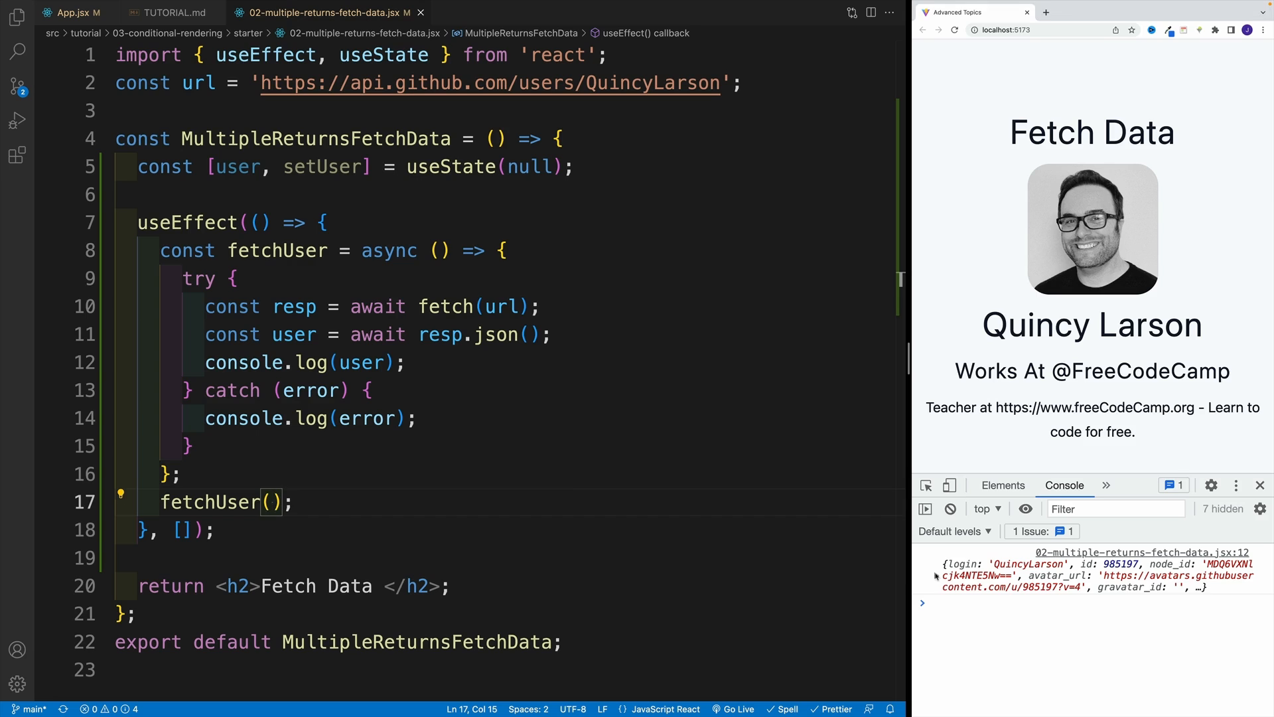
pyautogui.click(935, 575)
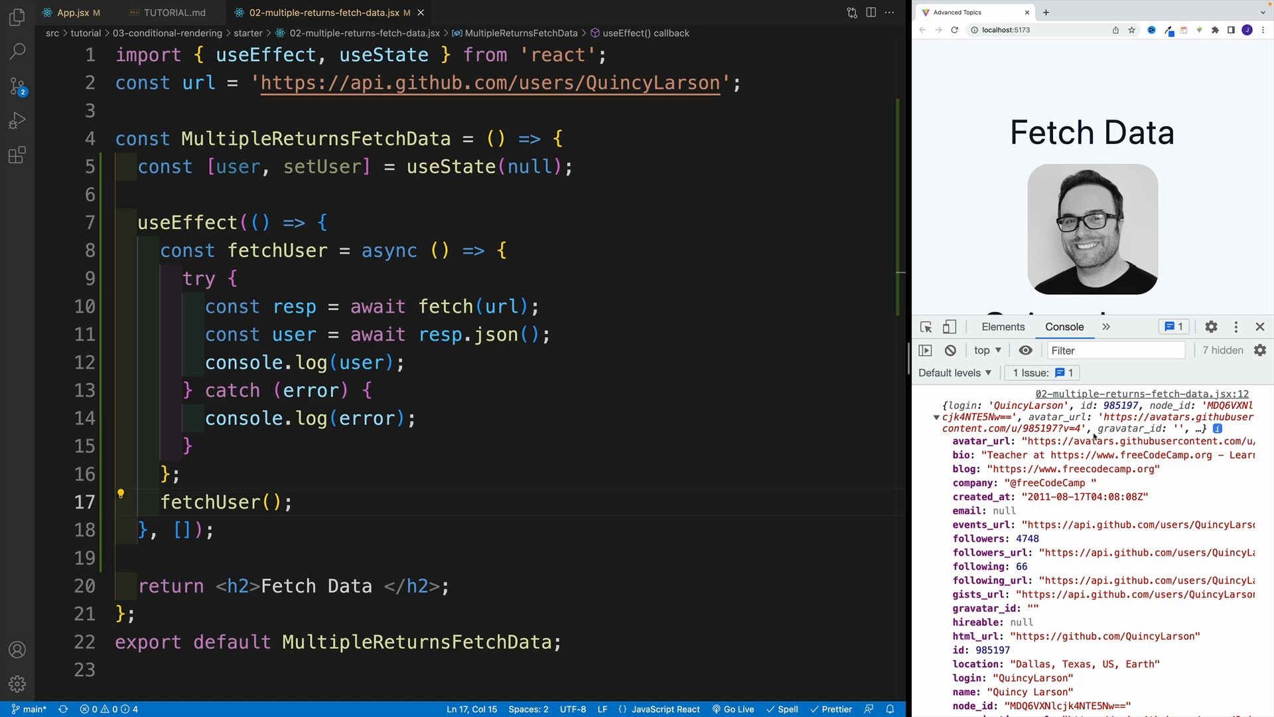
pyautogui.click(188, 445)
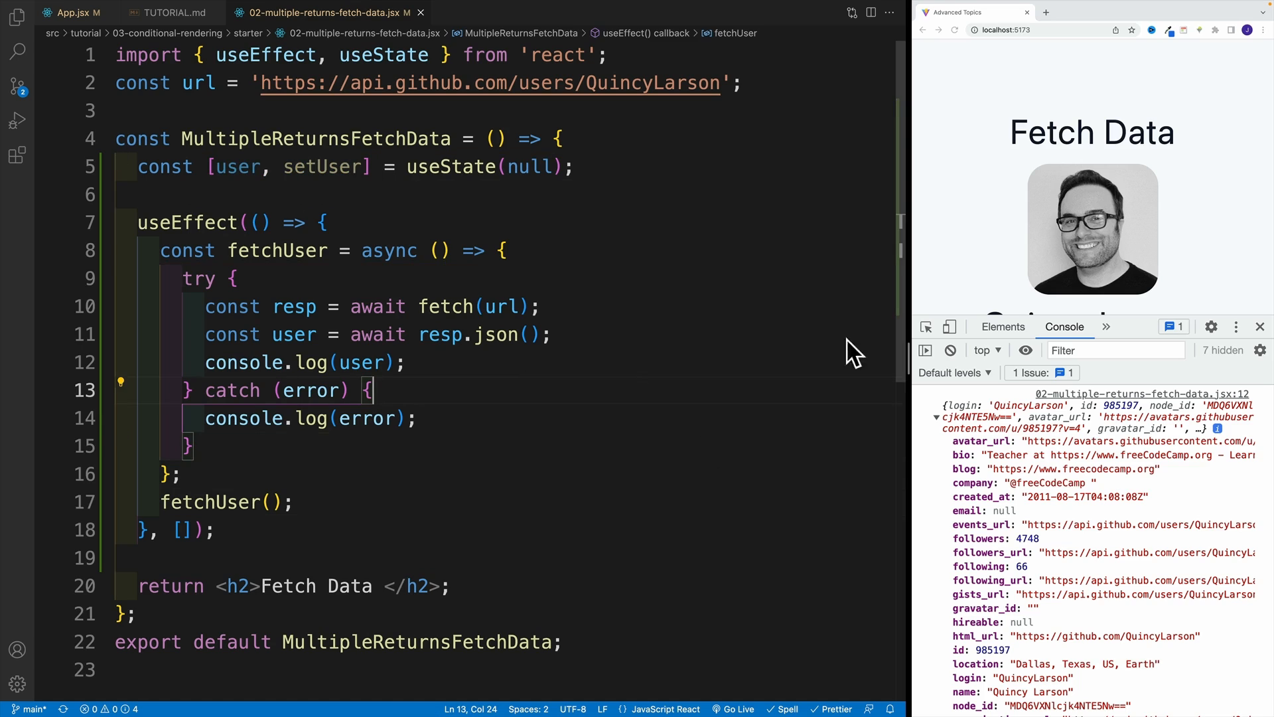
pyautogui.moveTo(790, 240)
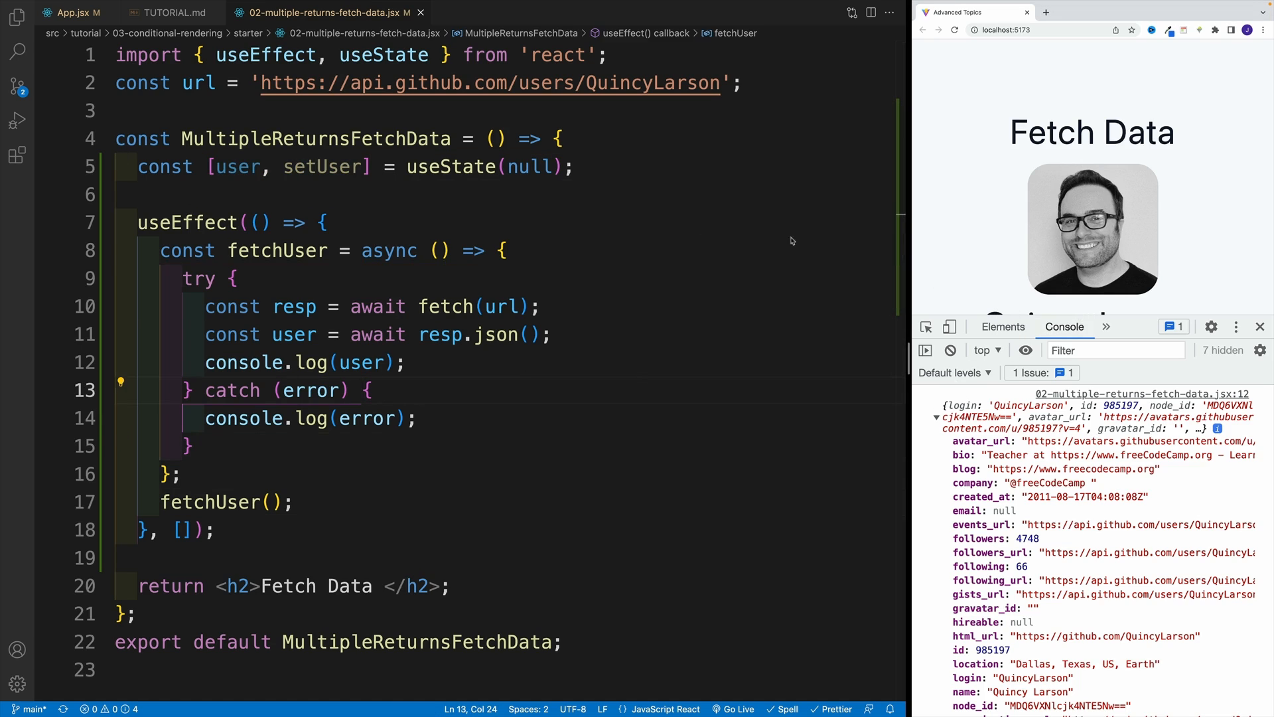
# Comment out the <Final /> line in App.jsx so only the Fetch Data heading shows.
pyautogui.click(72, 12)
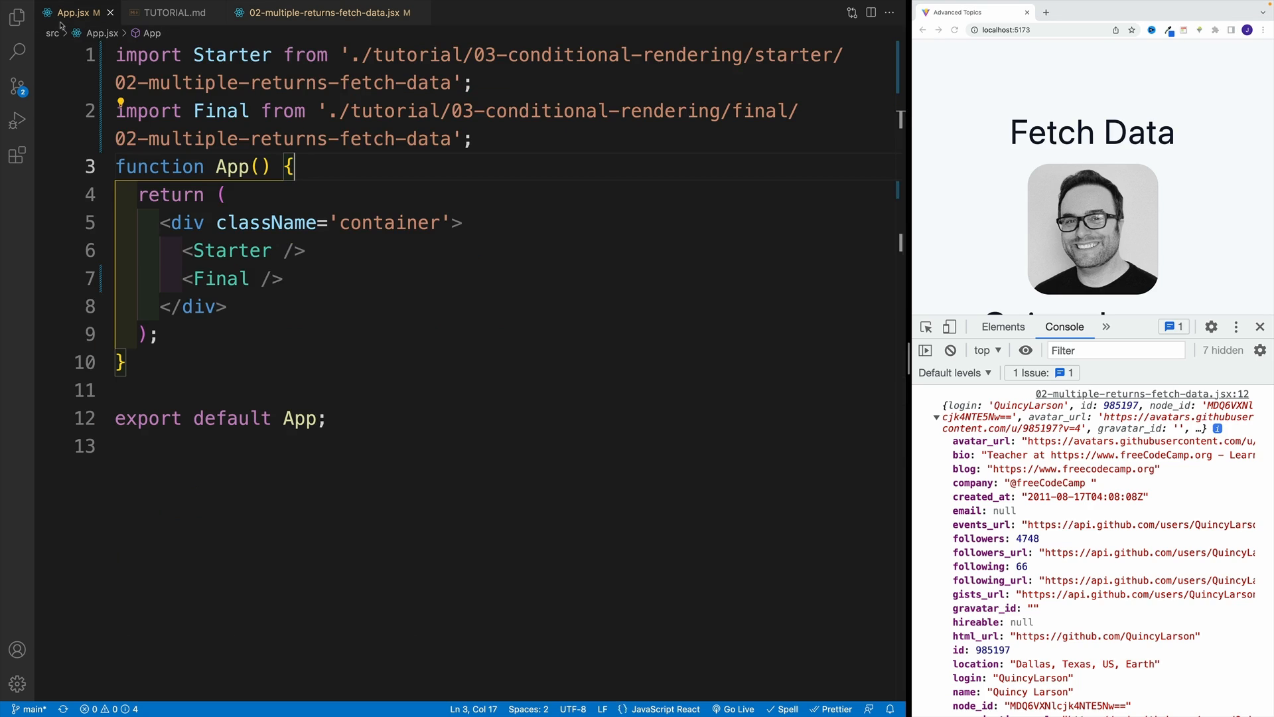
pyautogui.click(283, 279)
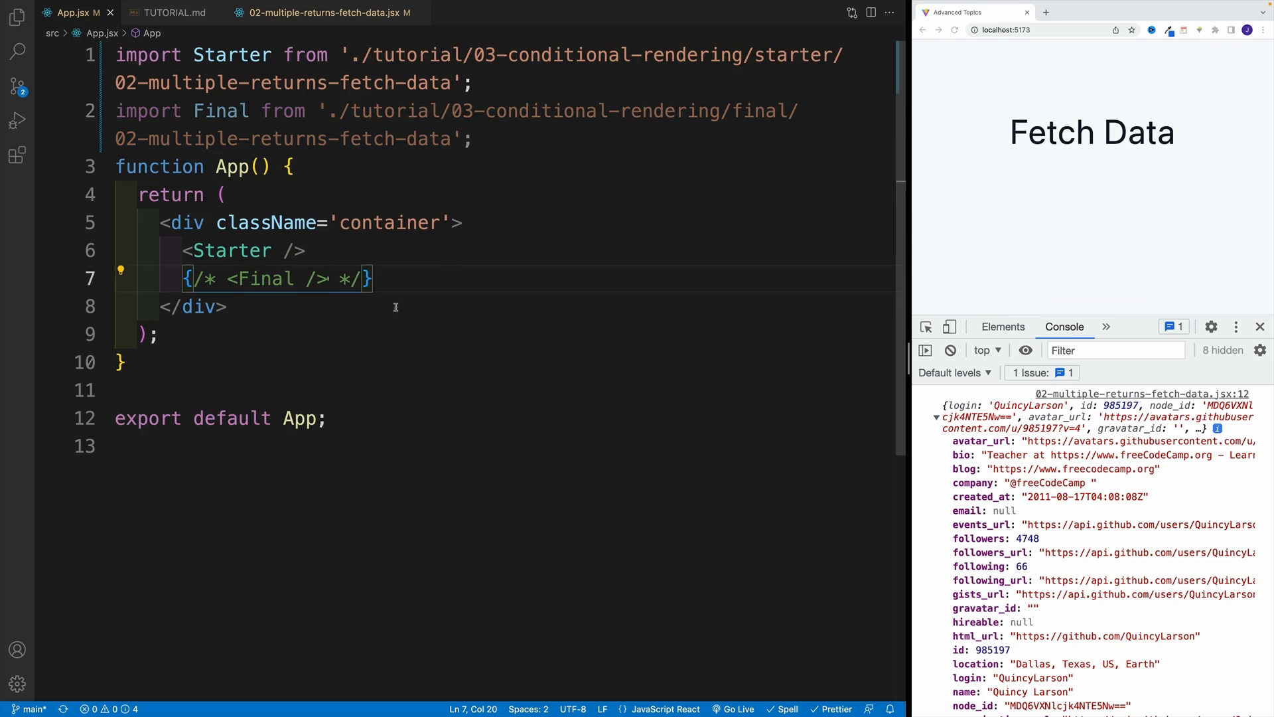
pyautogui.moveTo(1047, 205)
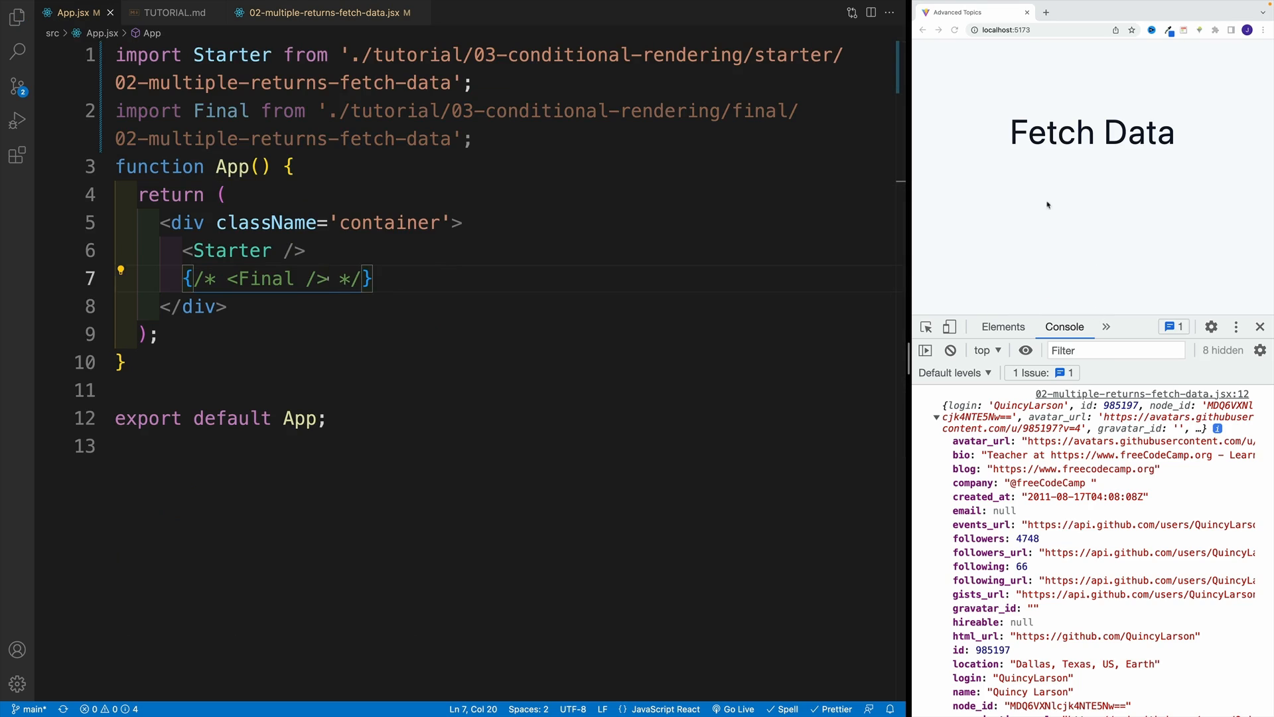
pyautogui.moveTo(1060, 146)
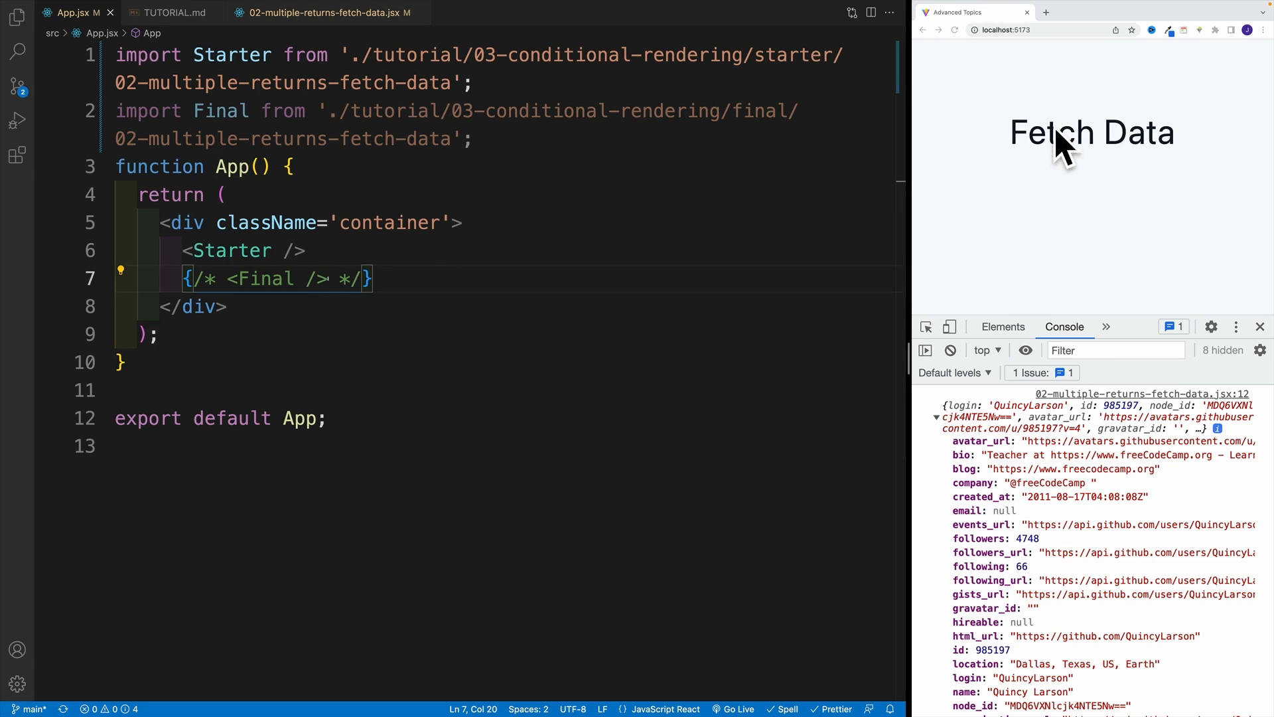